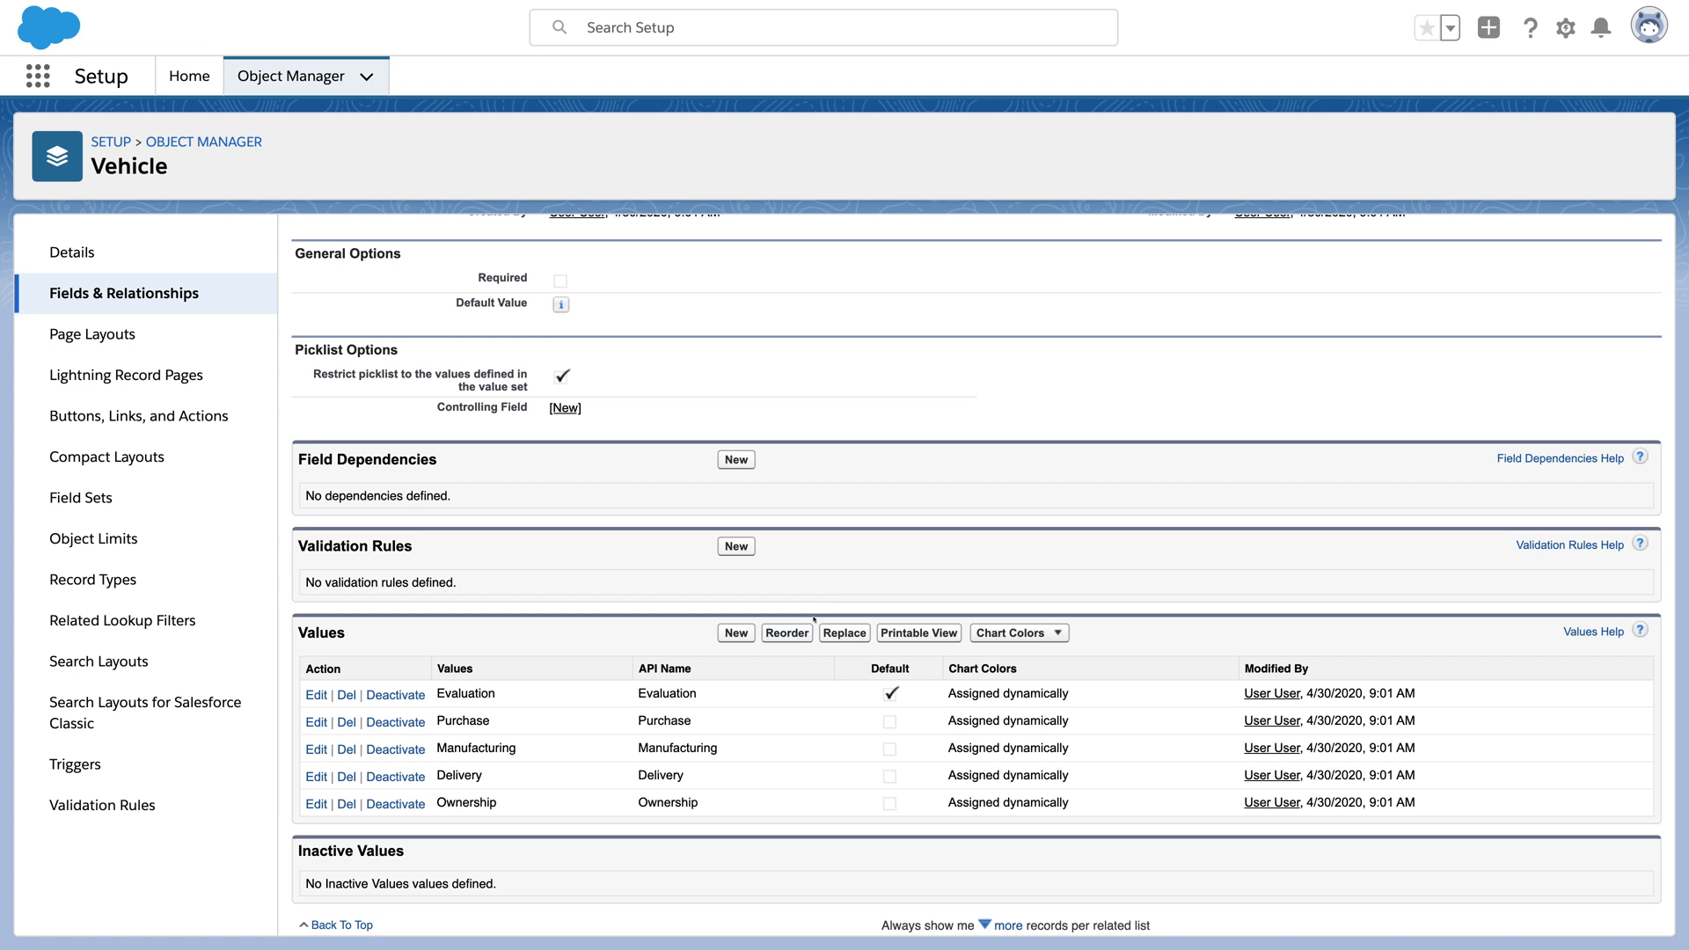
- Review the Vehicle object's Buttons, Links, and Actions list, then view its Page Layouts
click(138, 416)
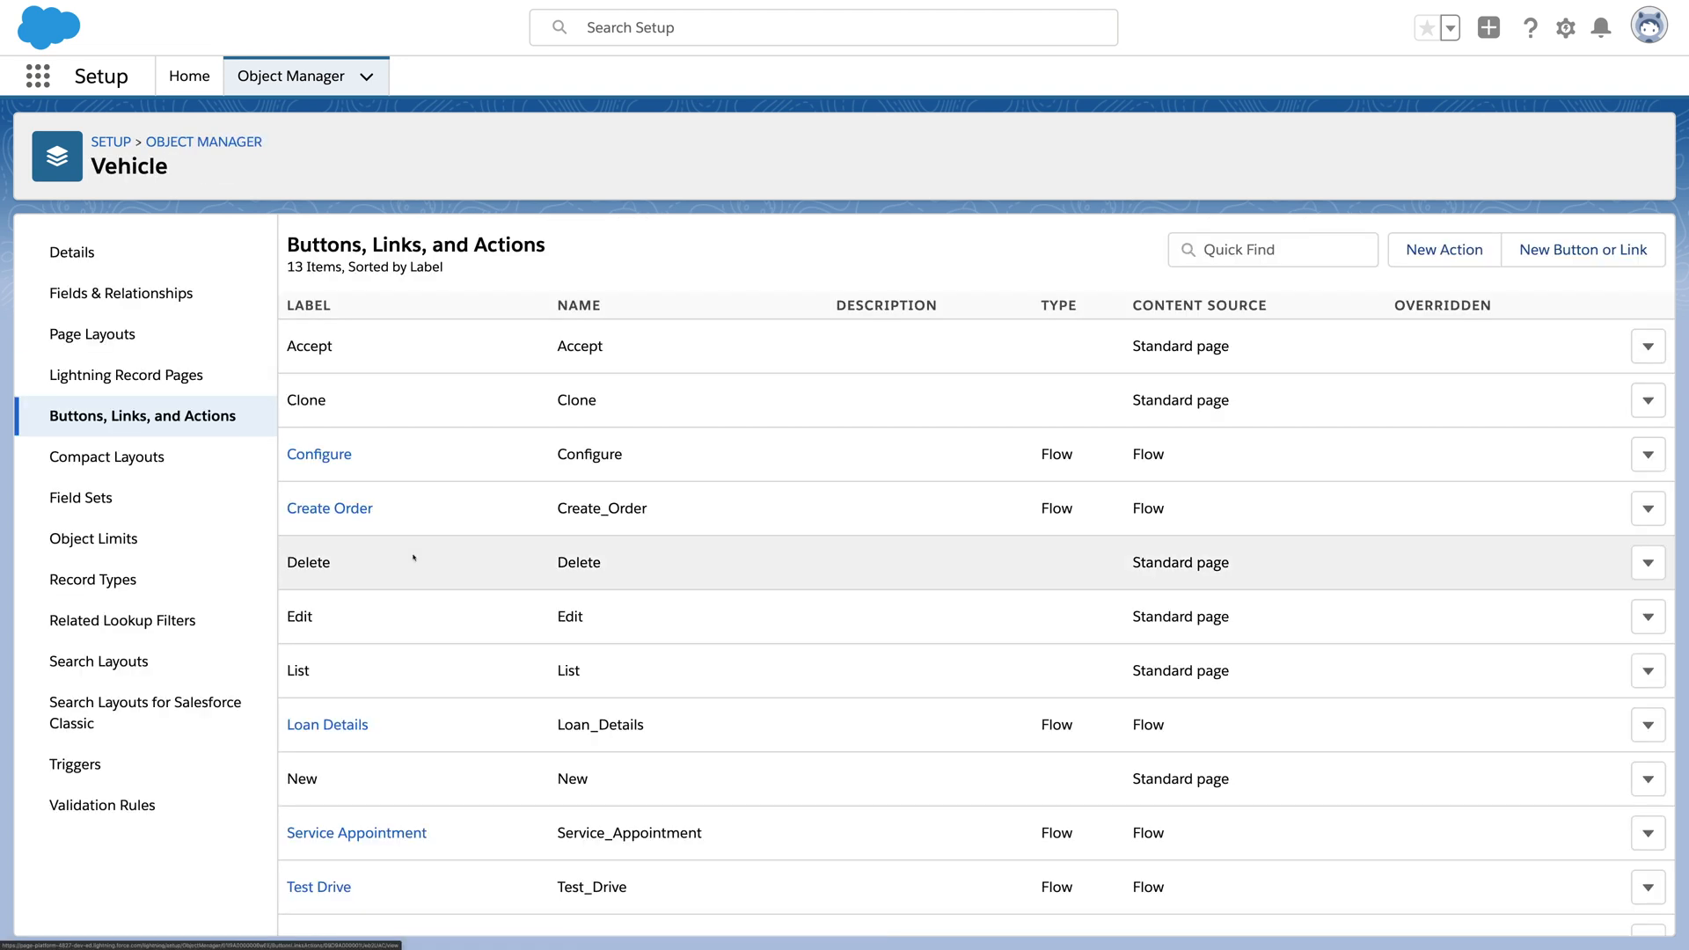
scroll(down, 3)
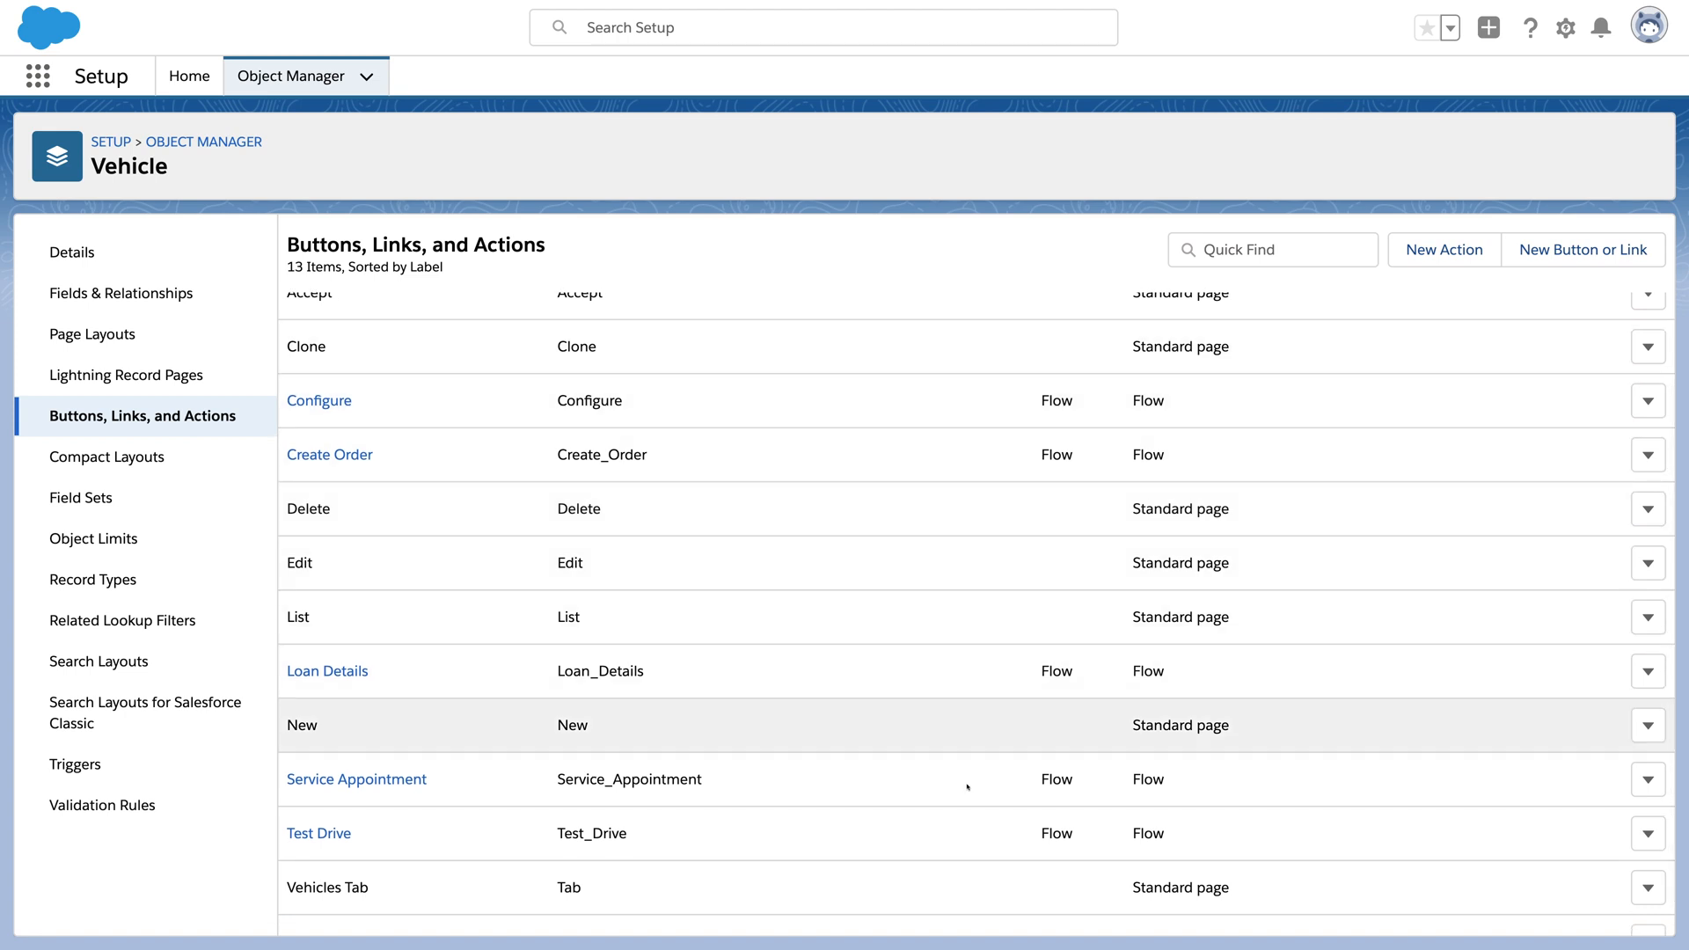
click(93, 335)
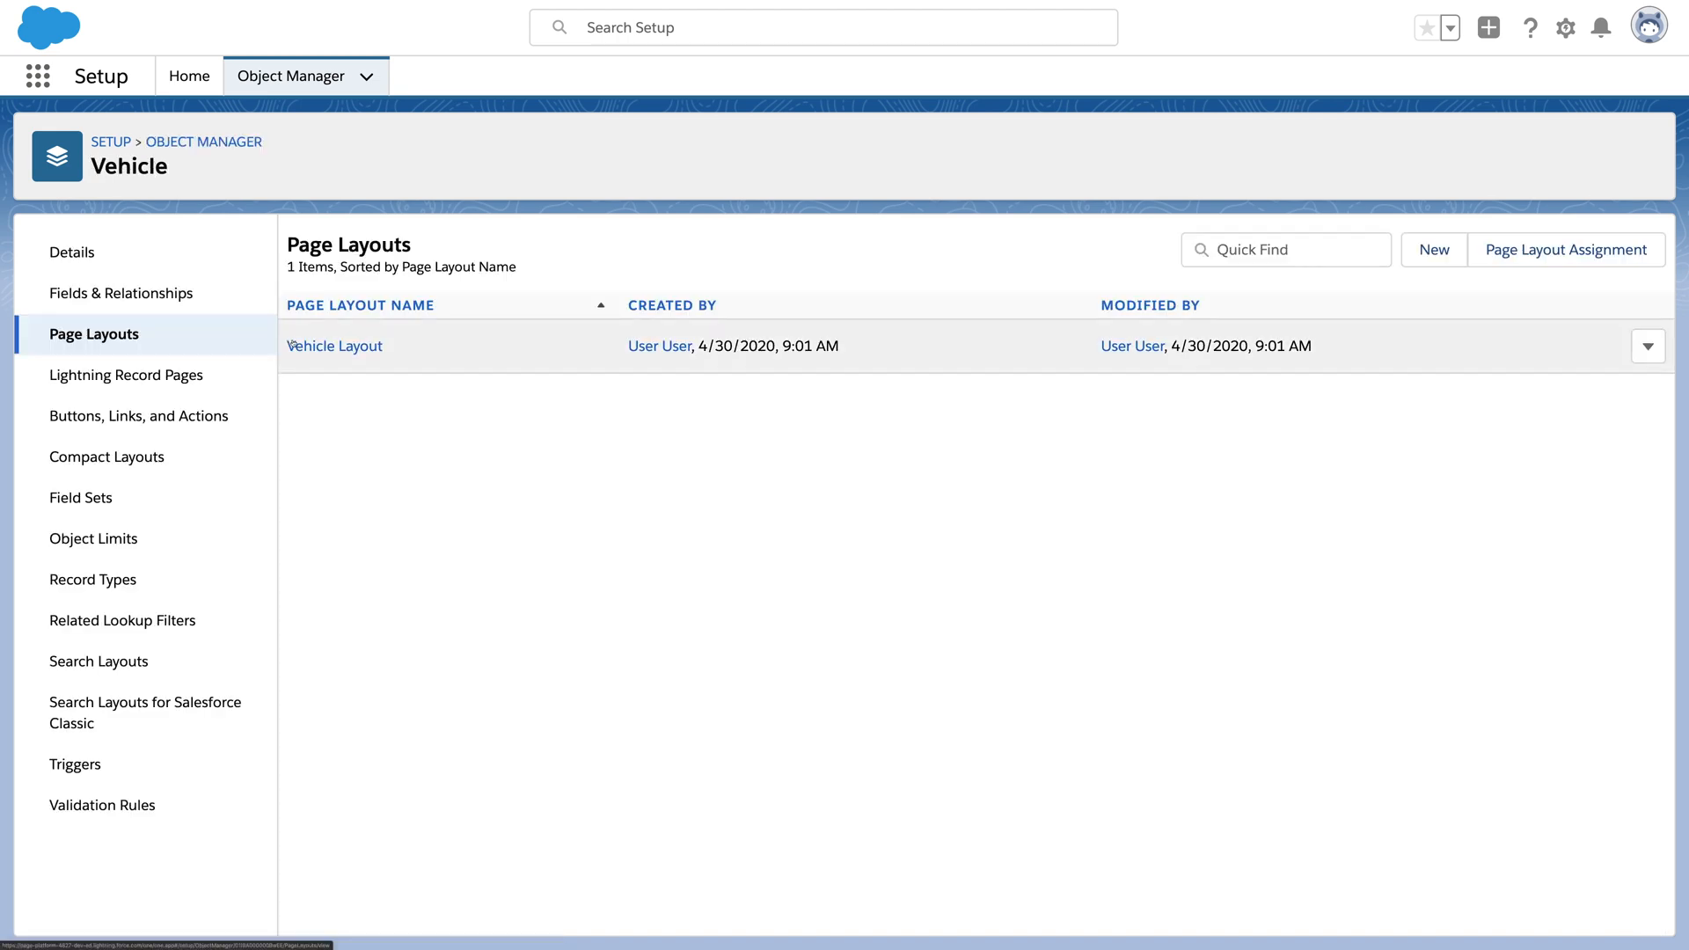
click(334, 346)
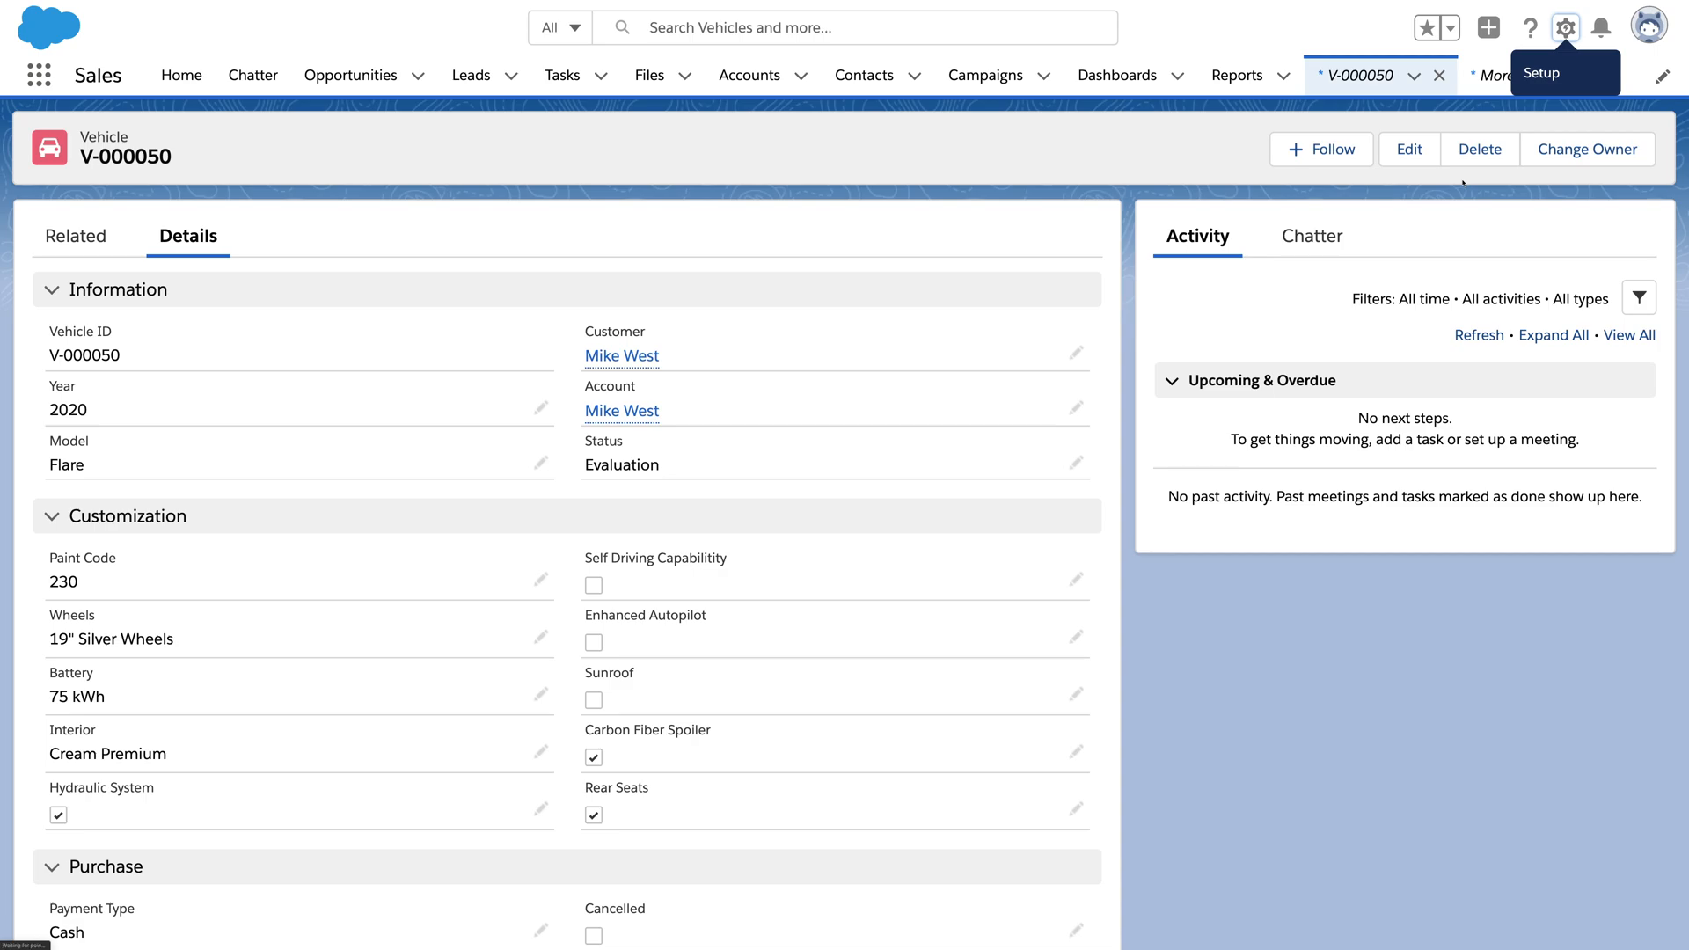
- Edit the Vehicle record page and enable dynamic actions on the Highlights Panel
click(1565, 27)
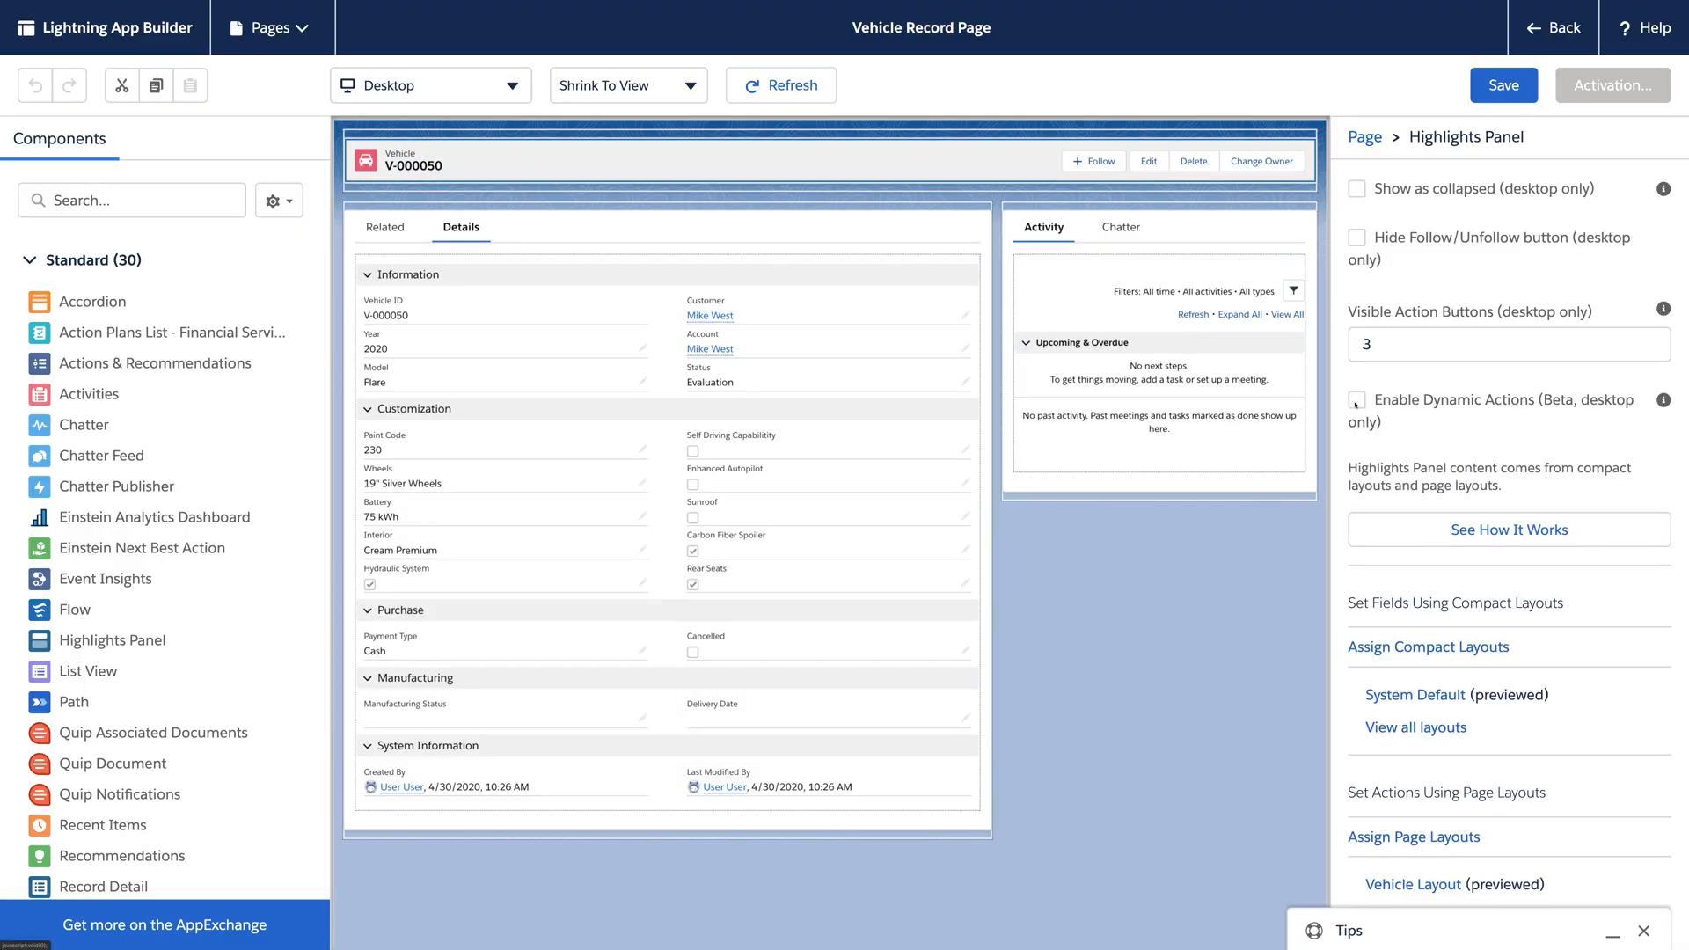
click(1356, 401)
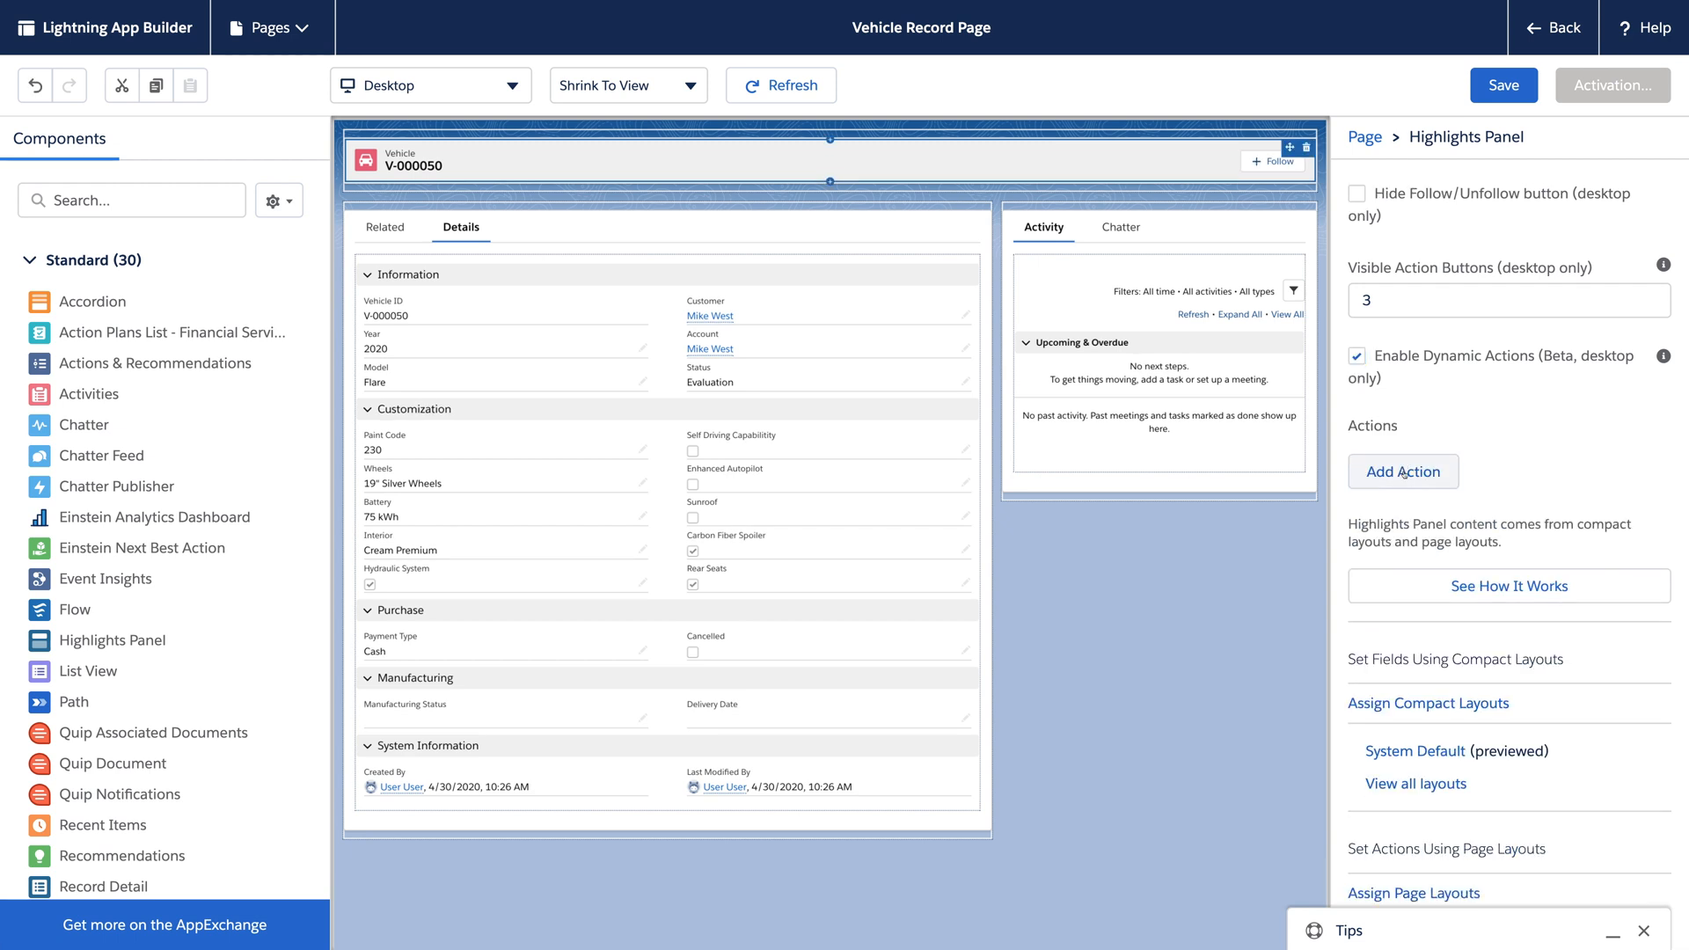
- Add the Service Appointment action with a visibility filter Status equals Ownership
click(1402, 471)
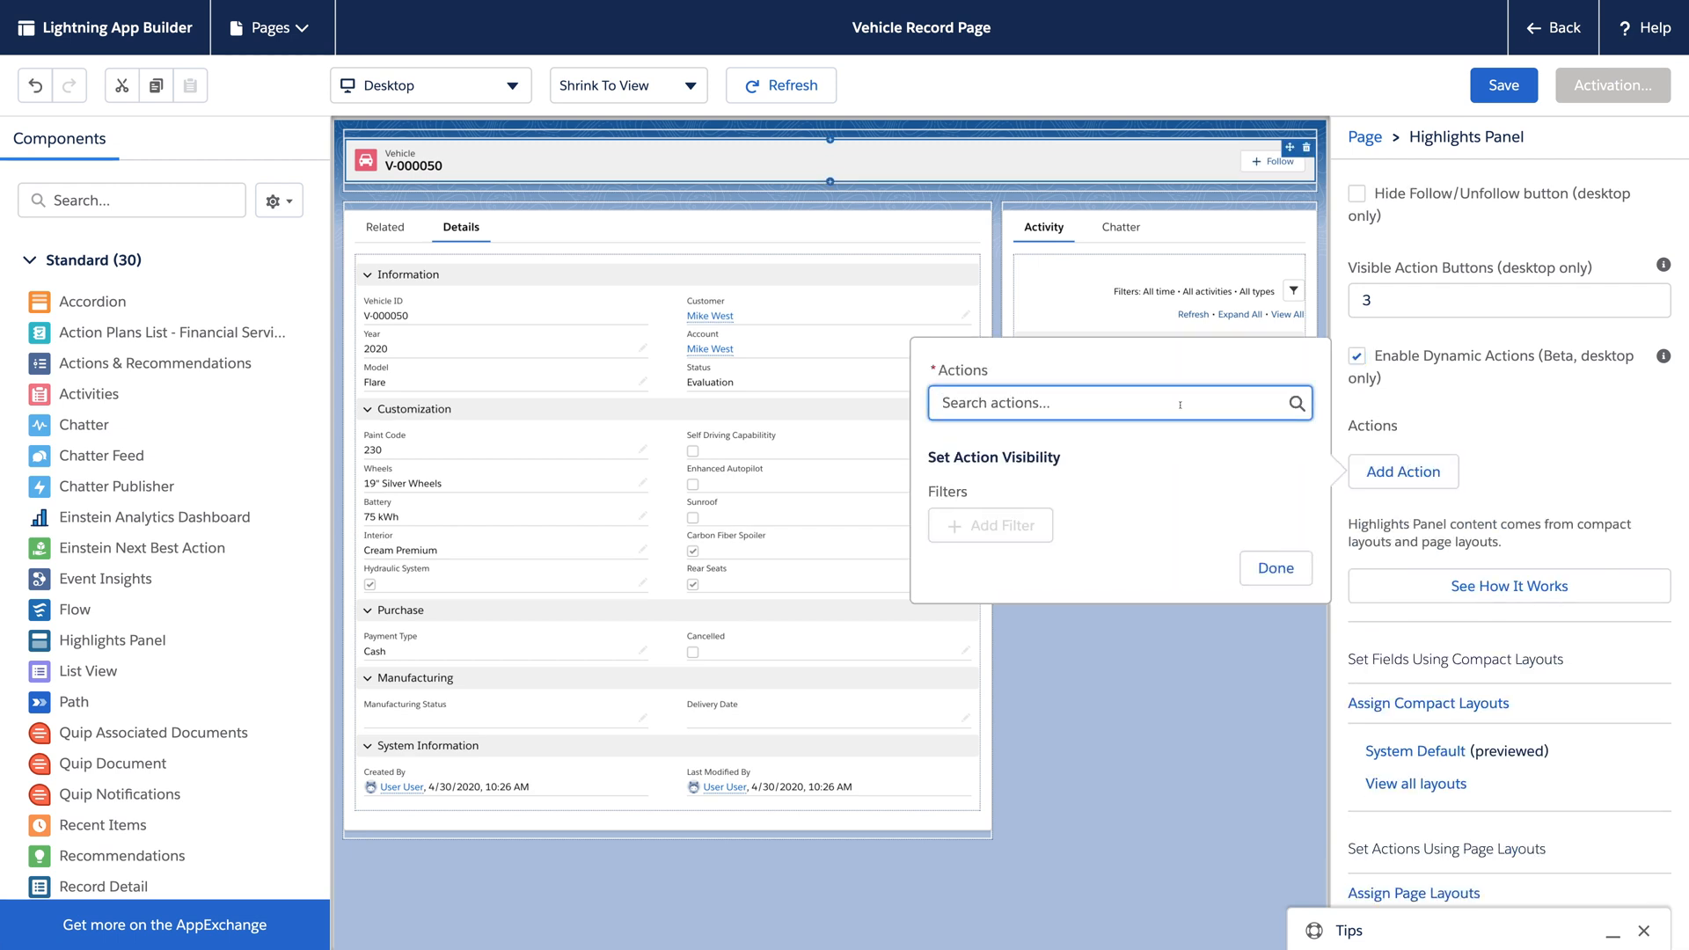
click(1109, 402)
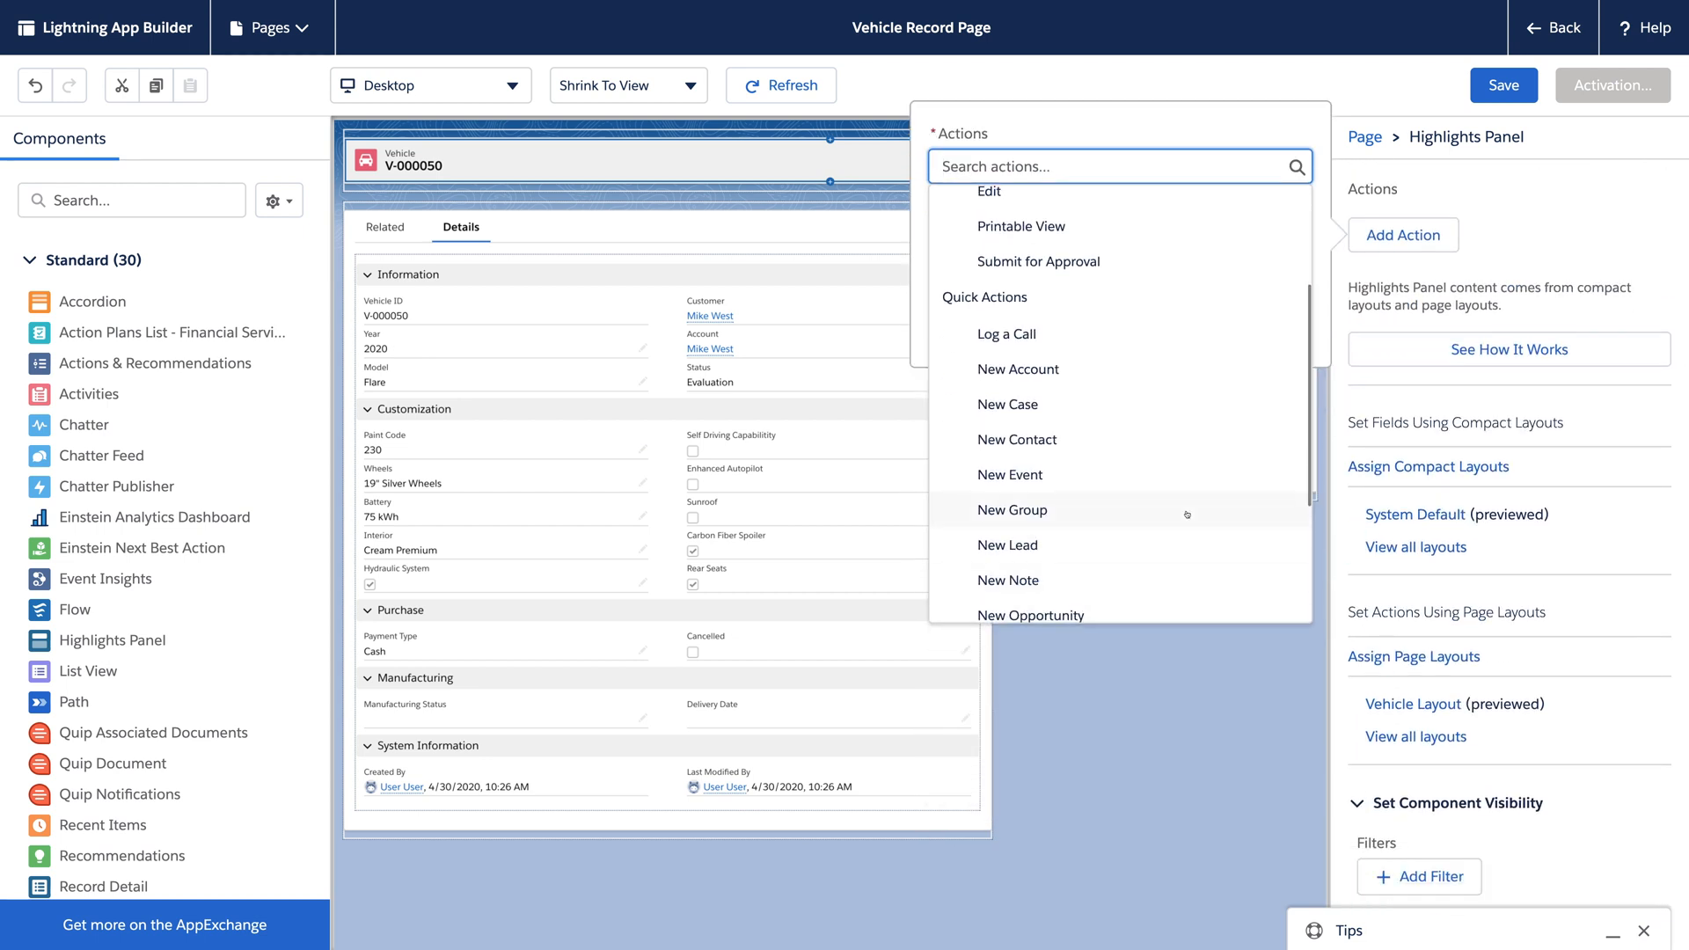
scroll(down, 3)
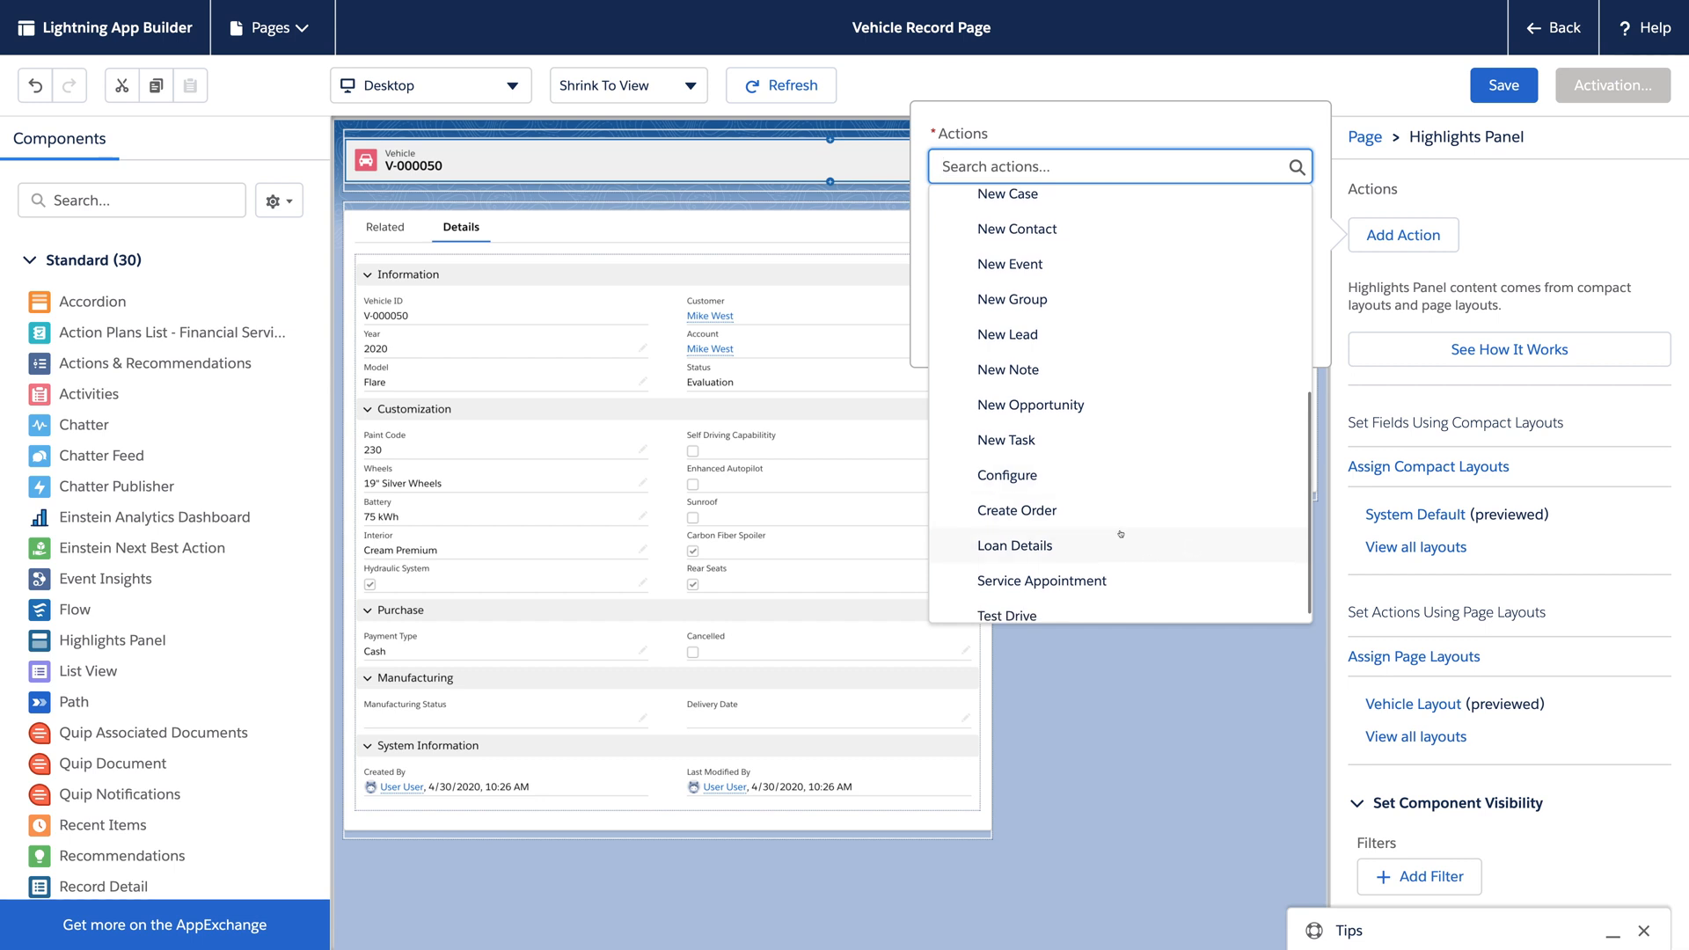
click(1040, 581)
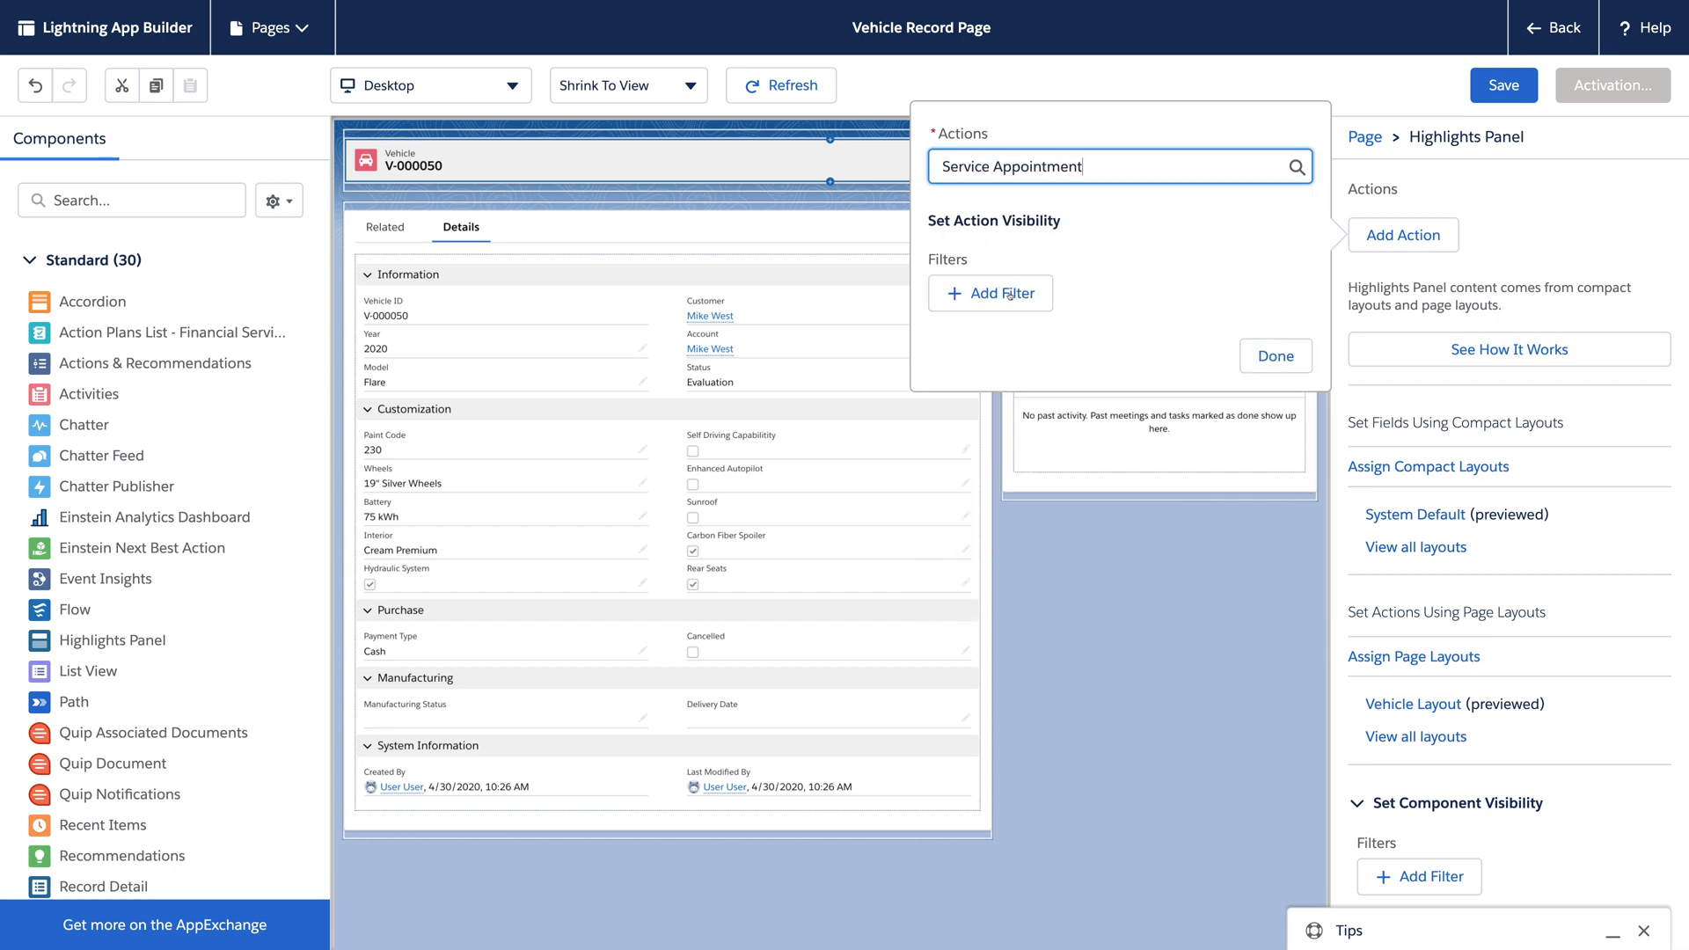
click(990, 293)
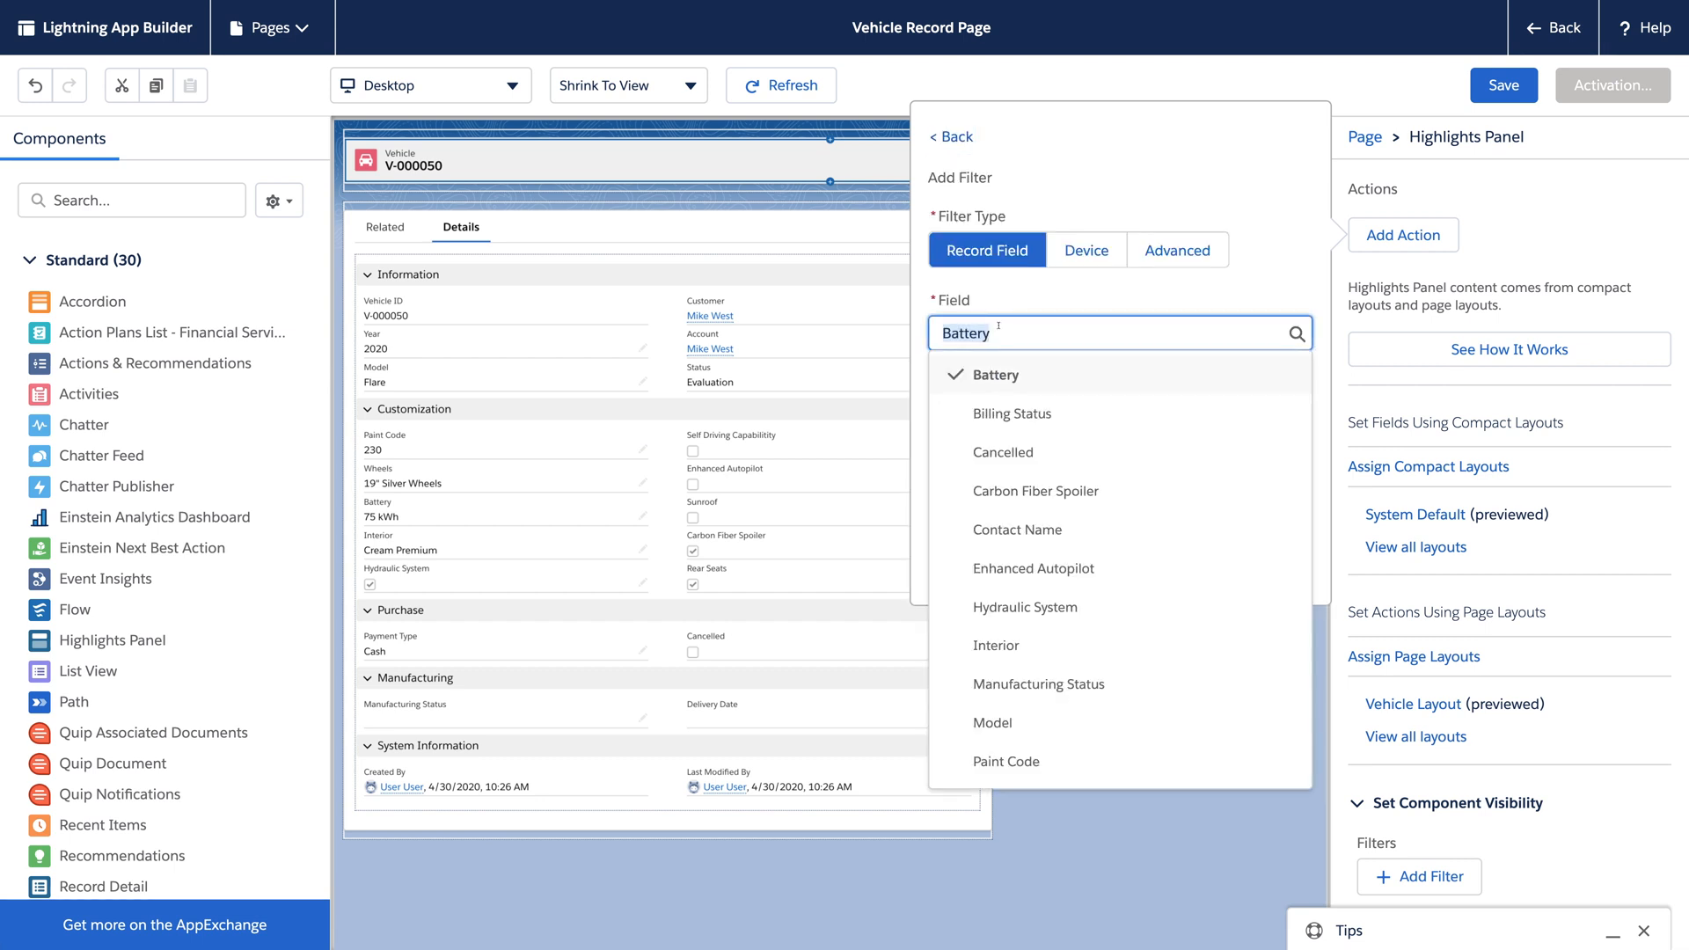
text(statu)
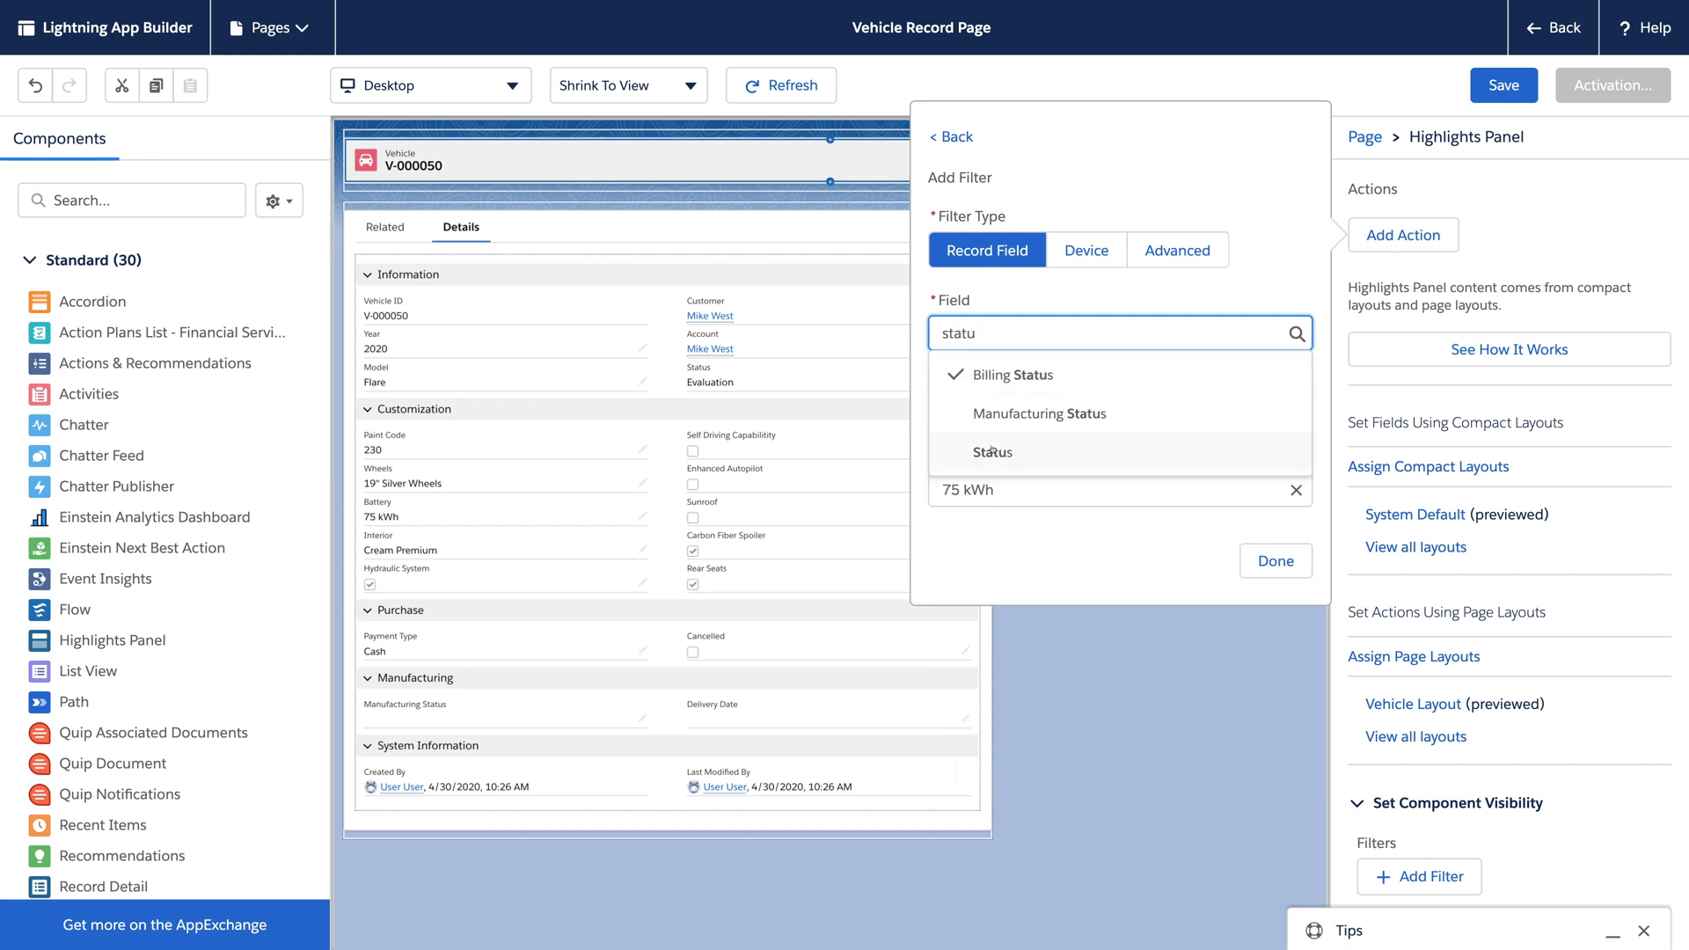
click(990, 451)
text(Ownership)
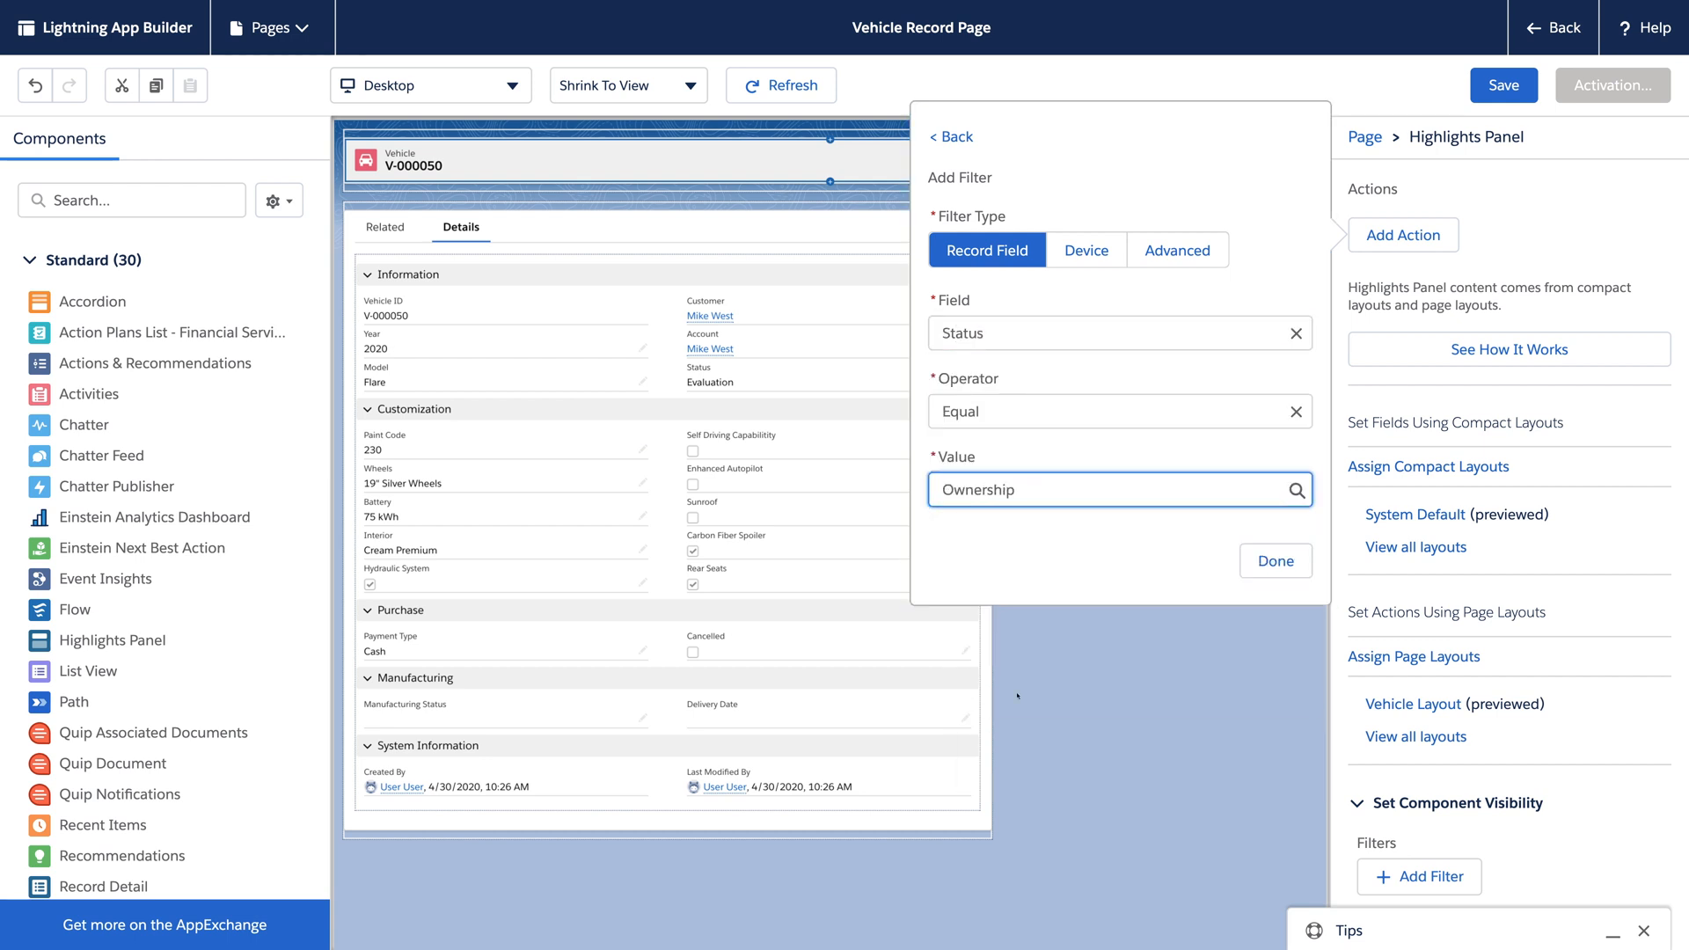
click(1275, 561)
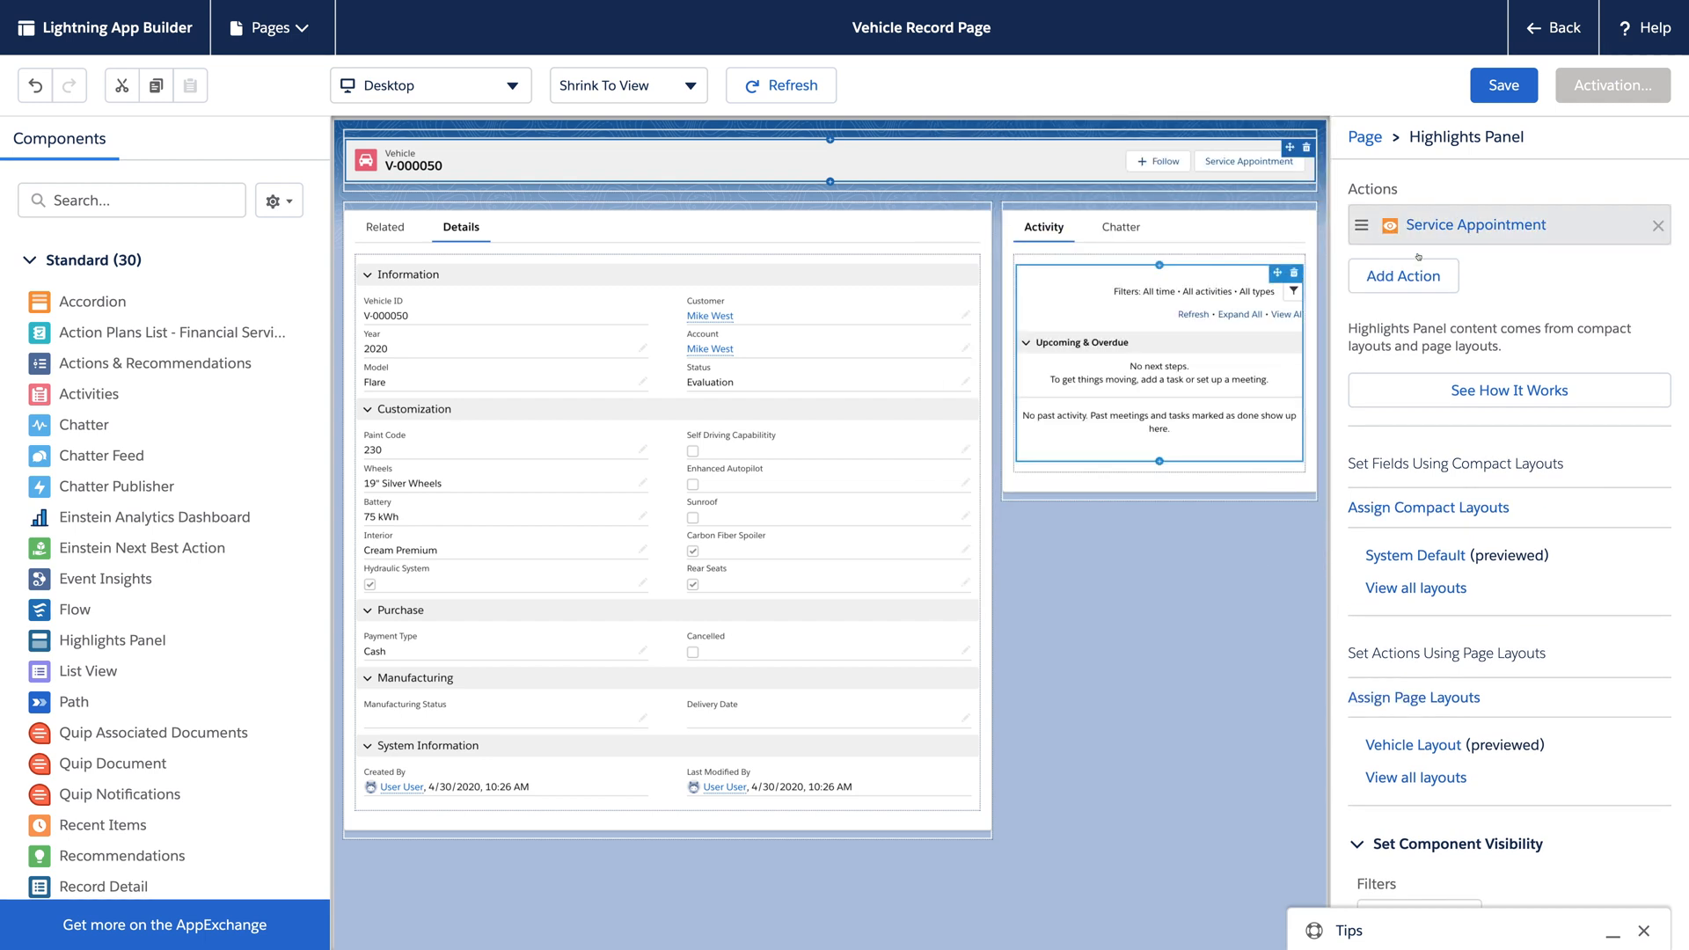
- Add the Configure action, shown when Status equals Evaluation or Purchase (any filter true)
text(confi)
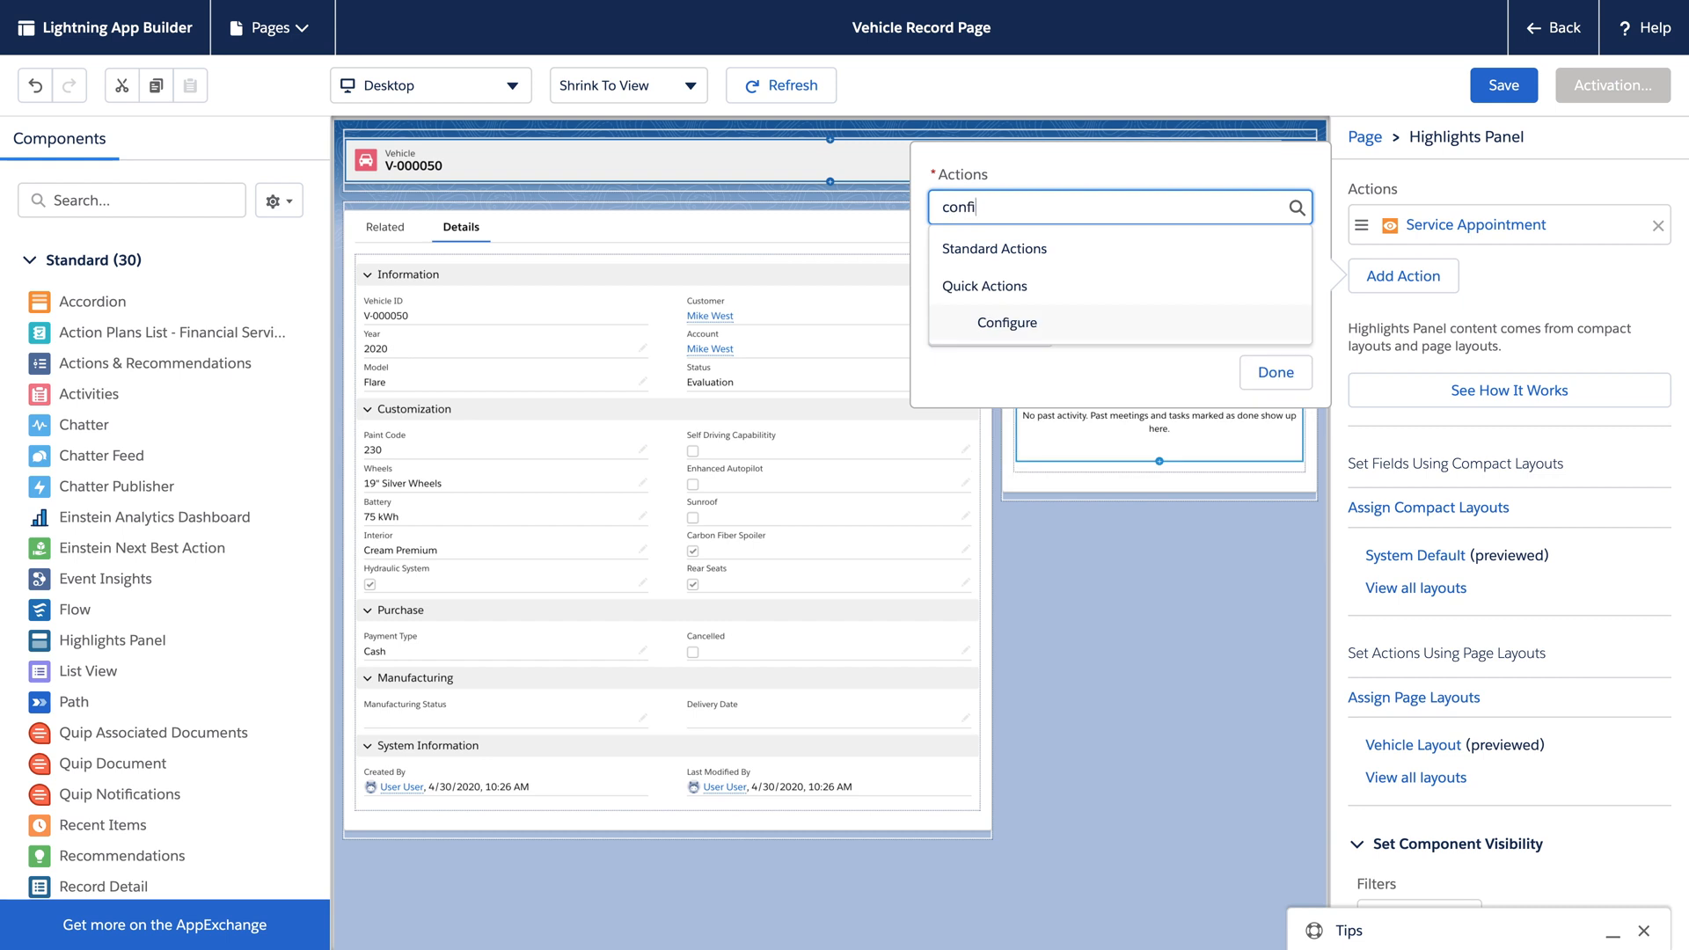
click(1006, 322)
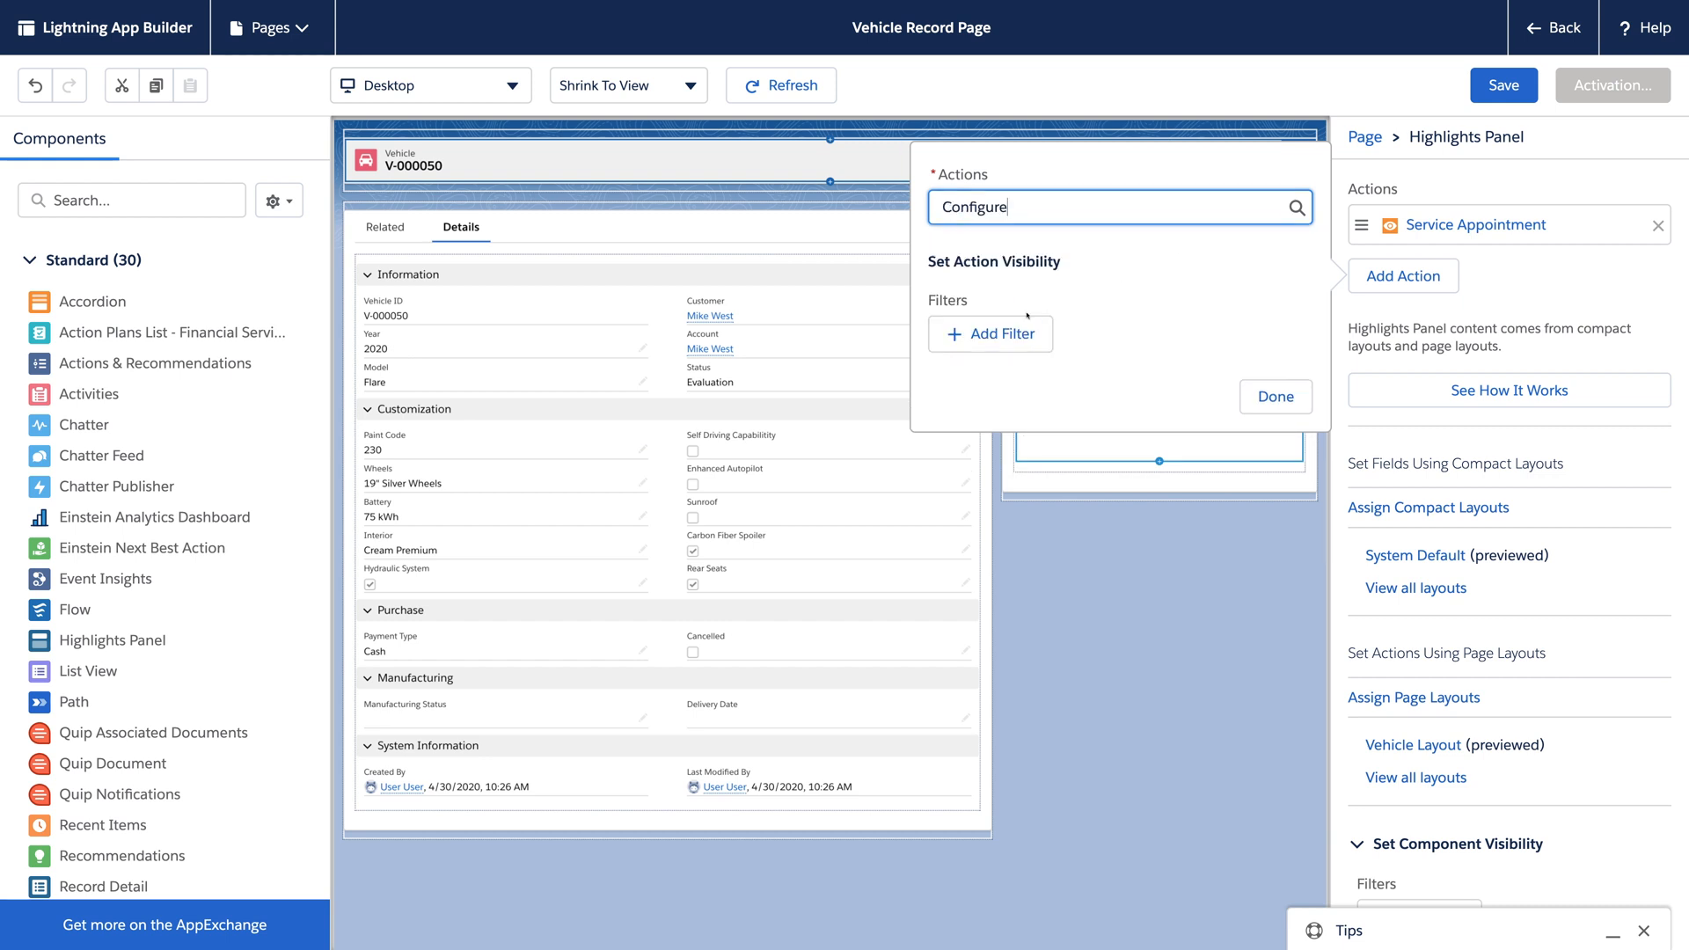
click(989, 332)
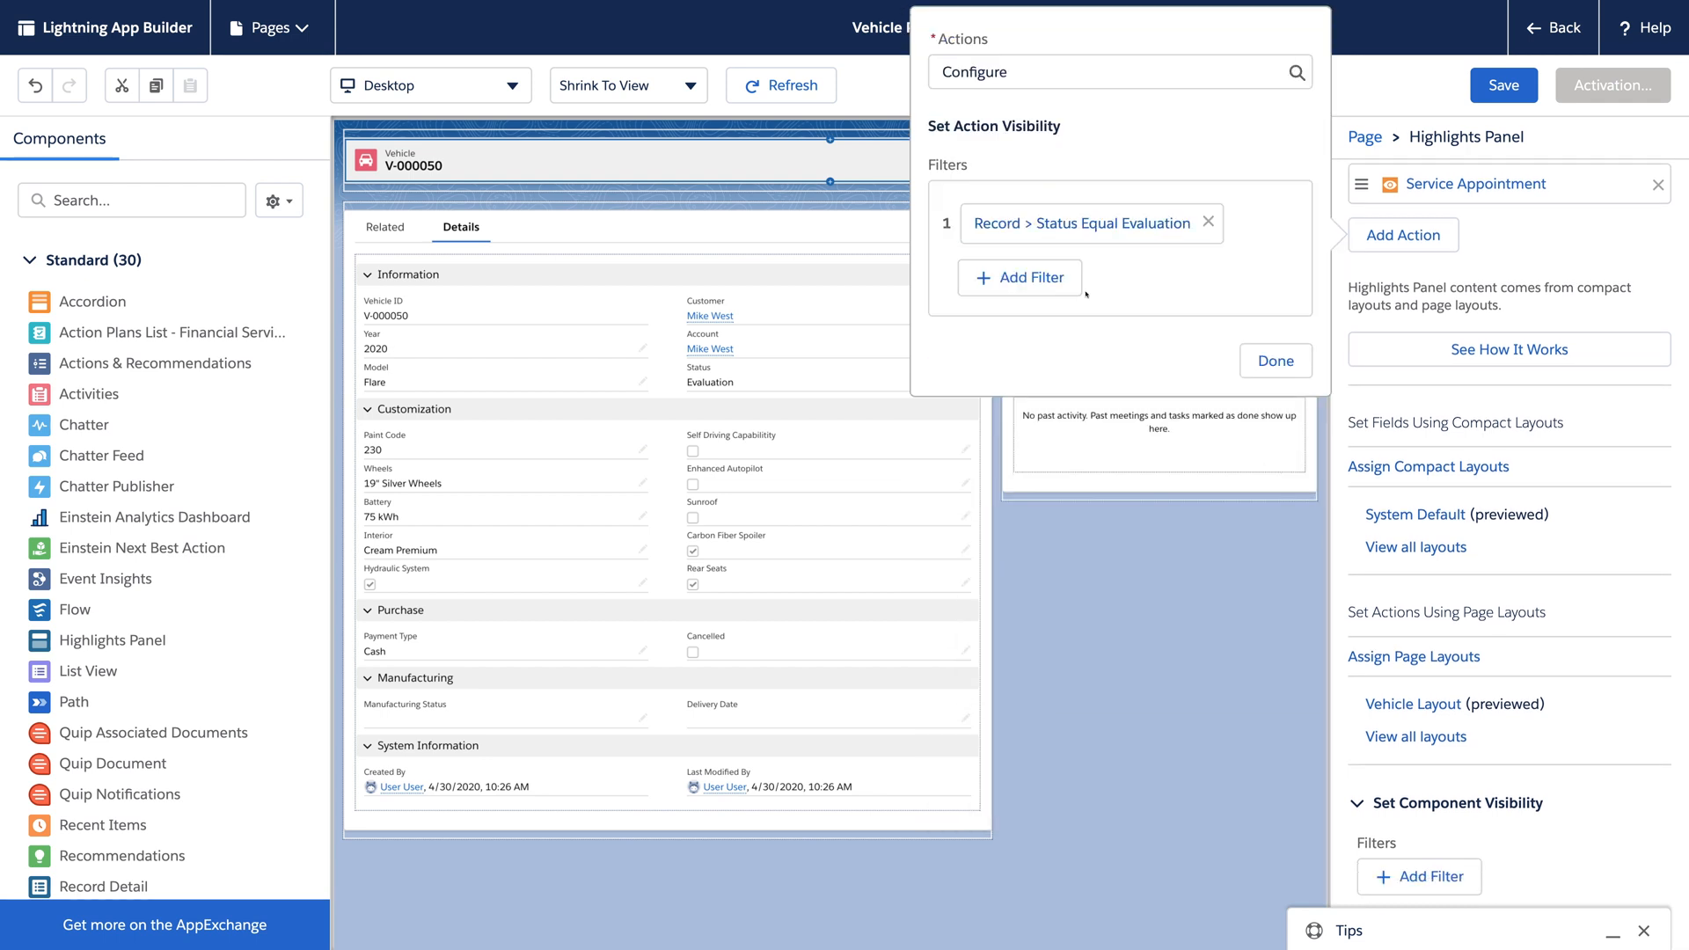
click(1076, 223)
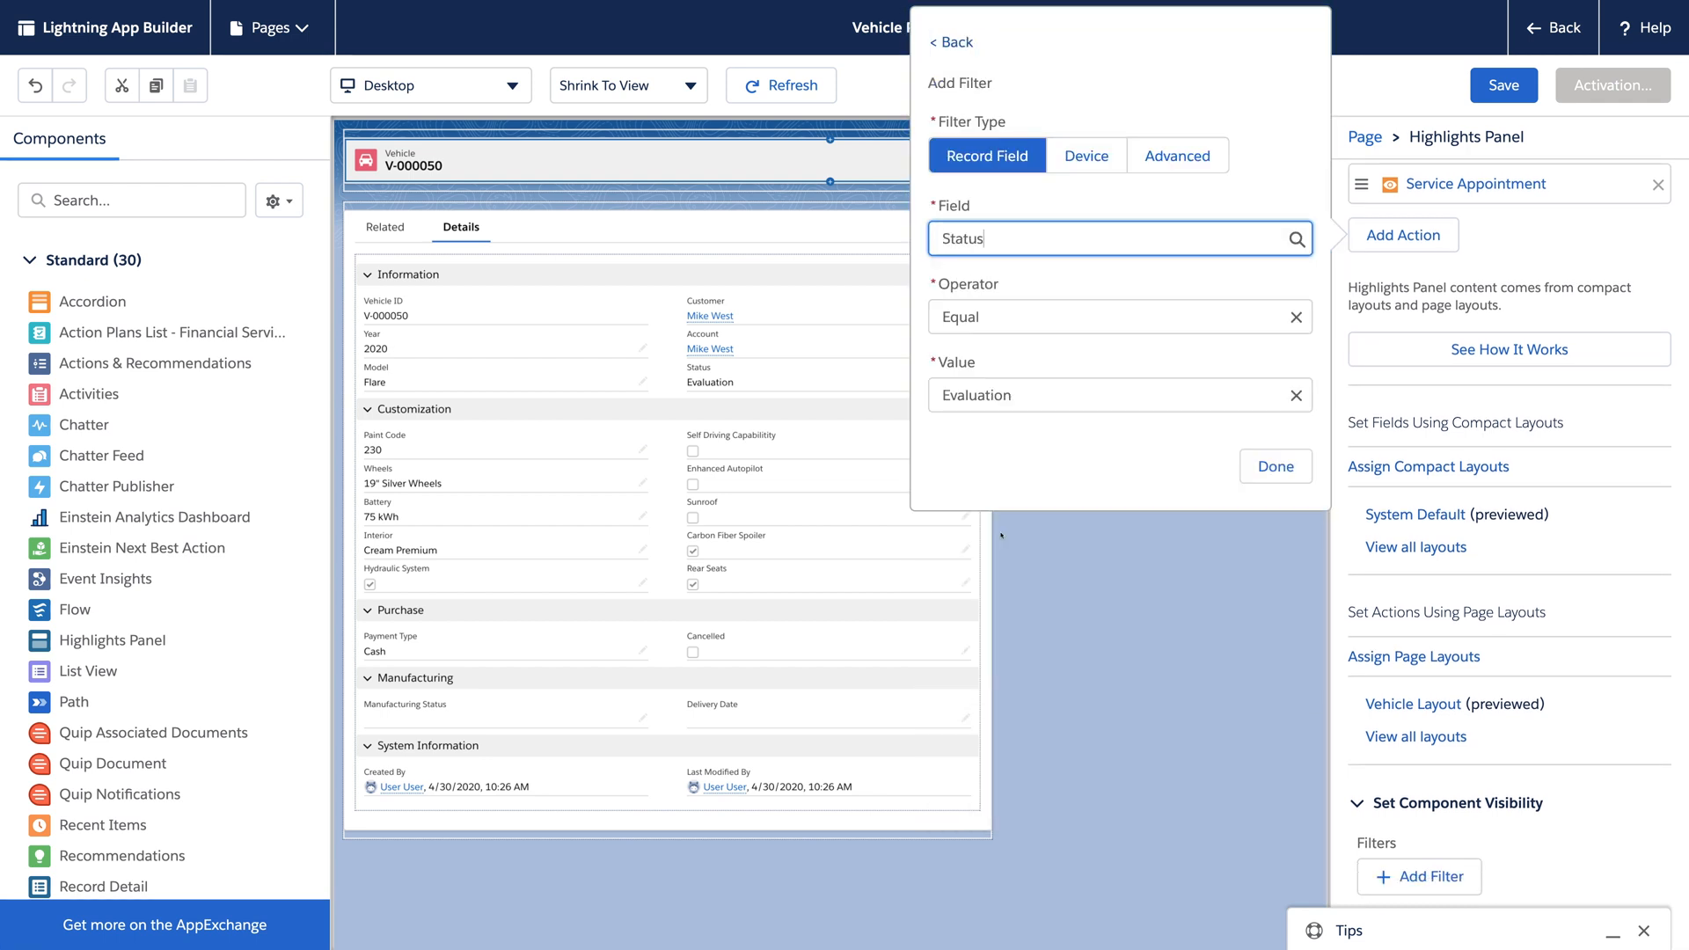
text(Purchase)
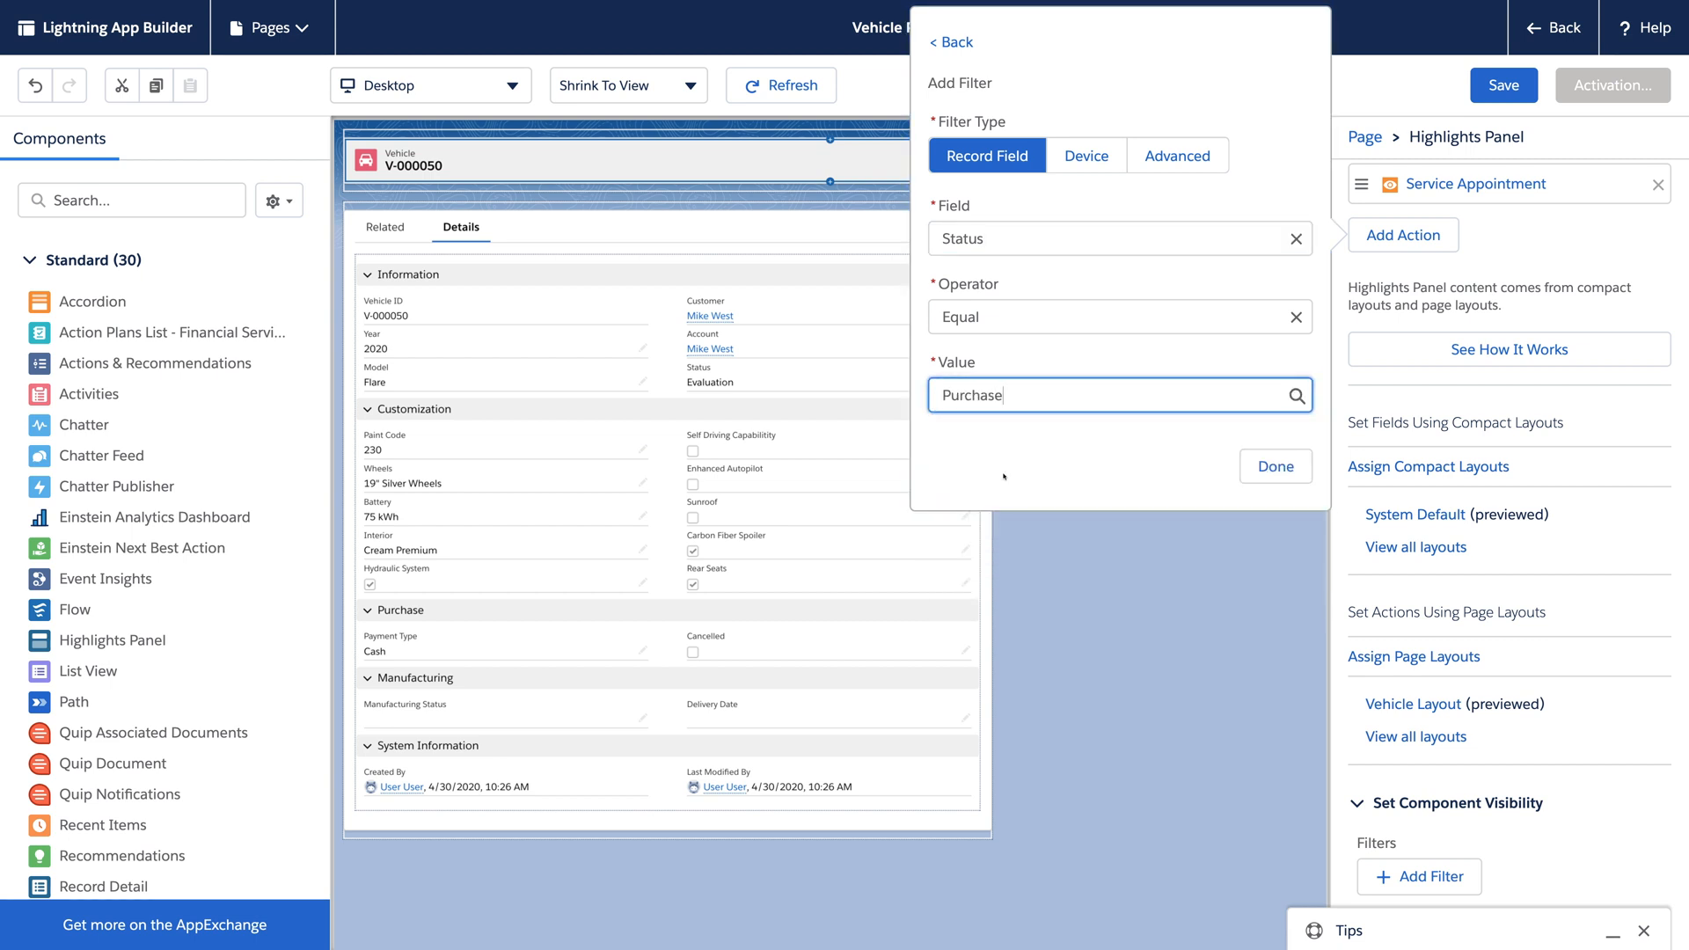
click(1275, 465)
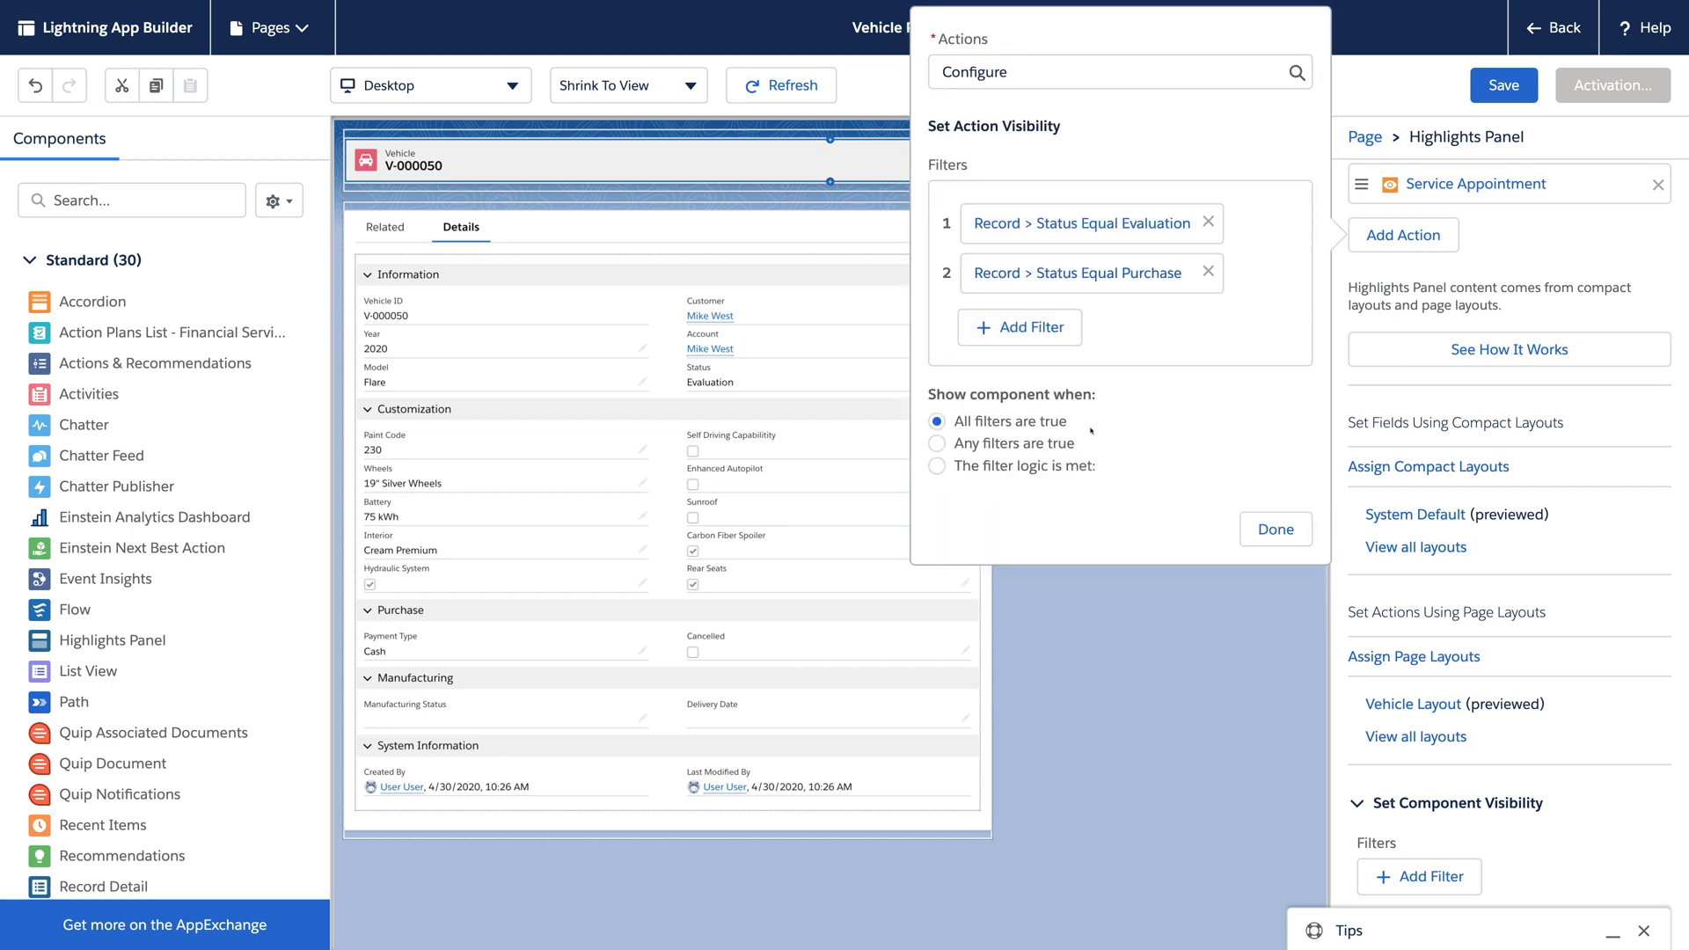
click(936, 443)
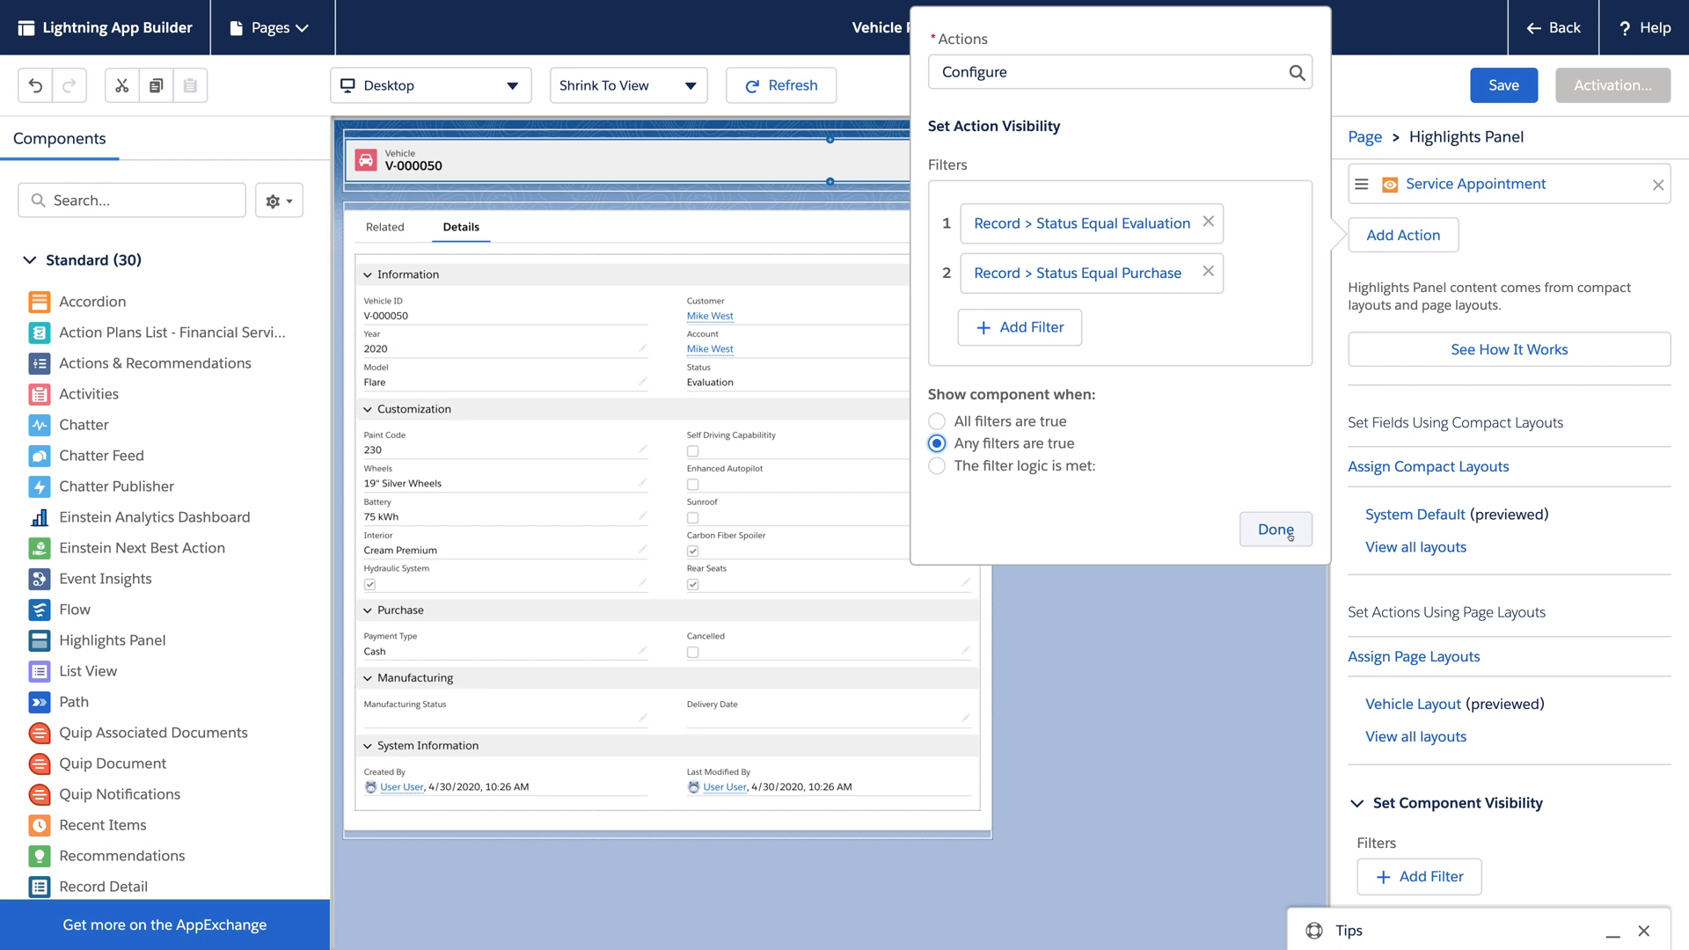
click(1275, 529)
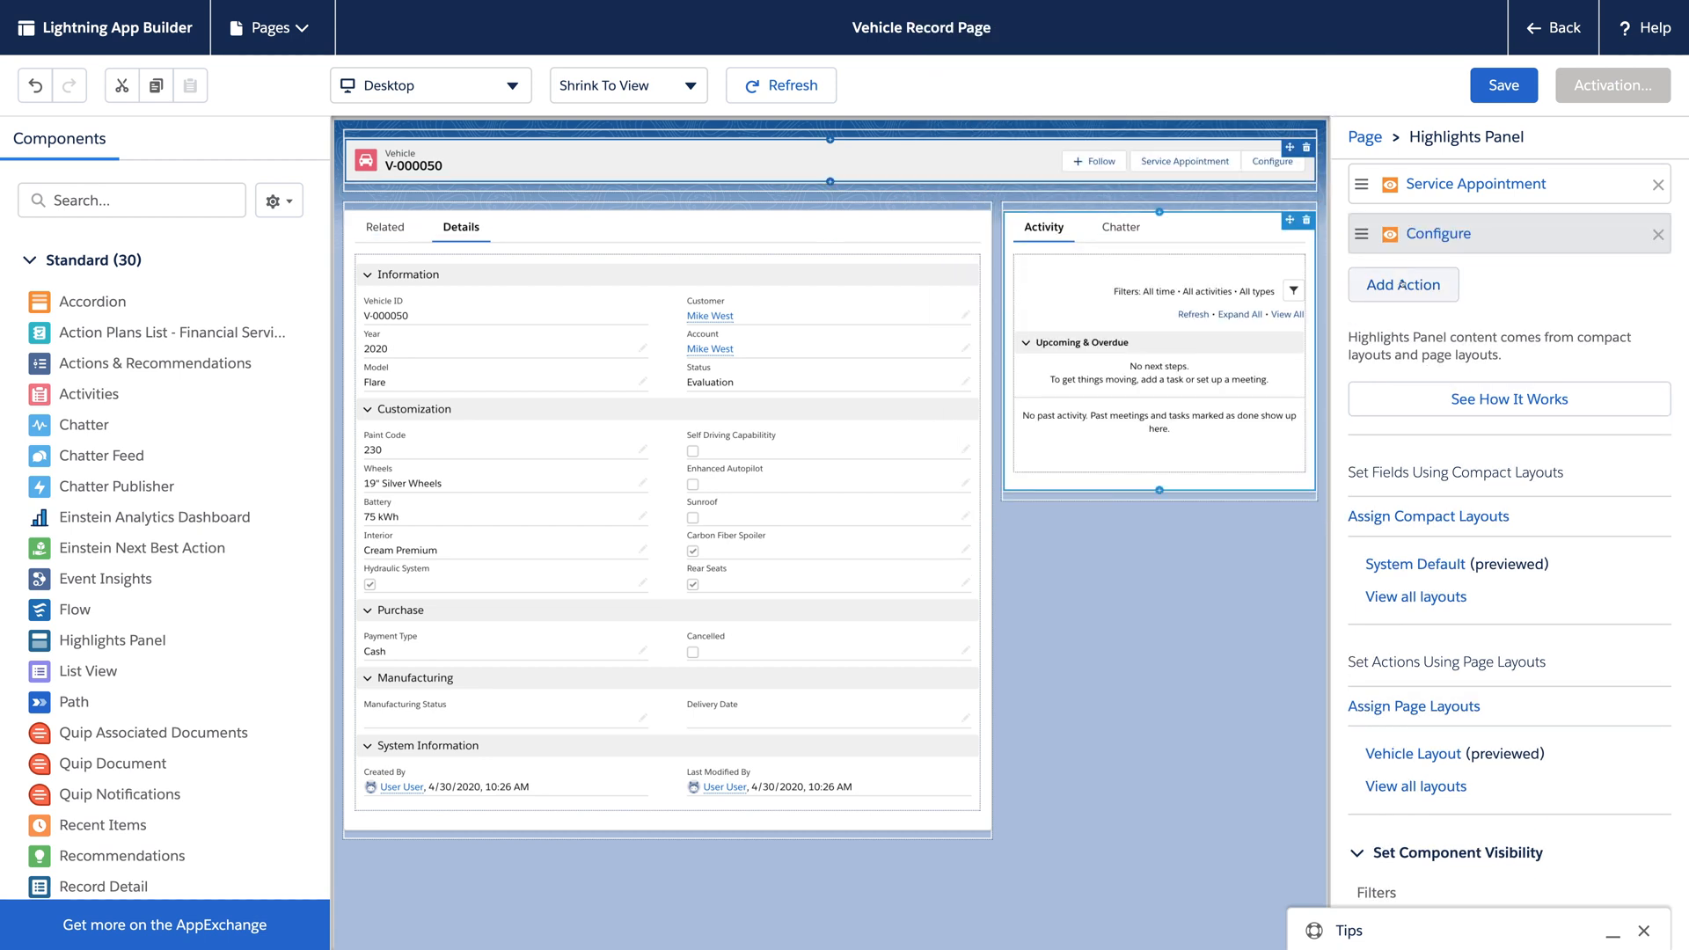
- Add the Loan Details action with an advanced filter on the Loan_Details custom permission
text(loan)
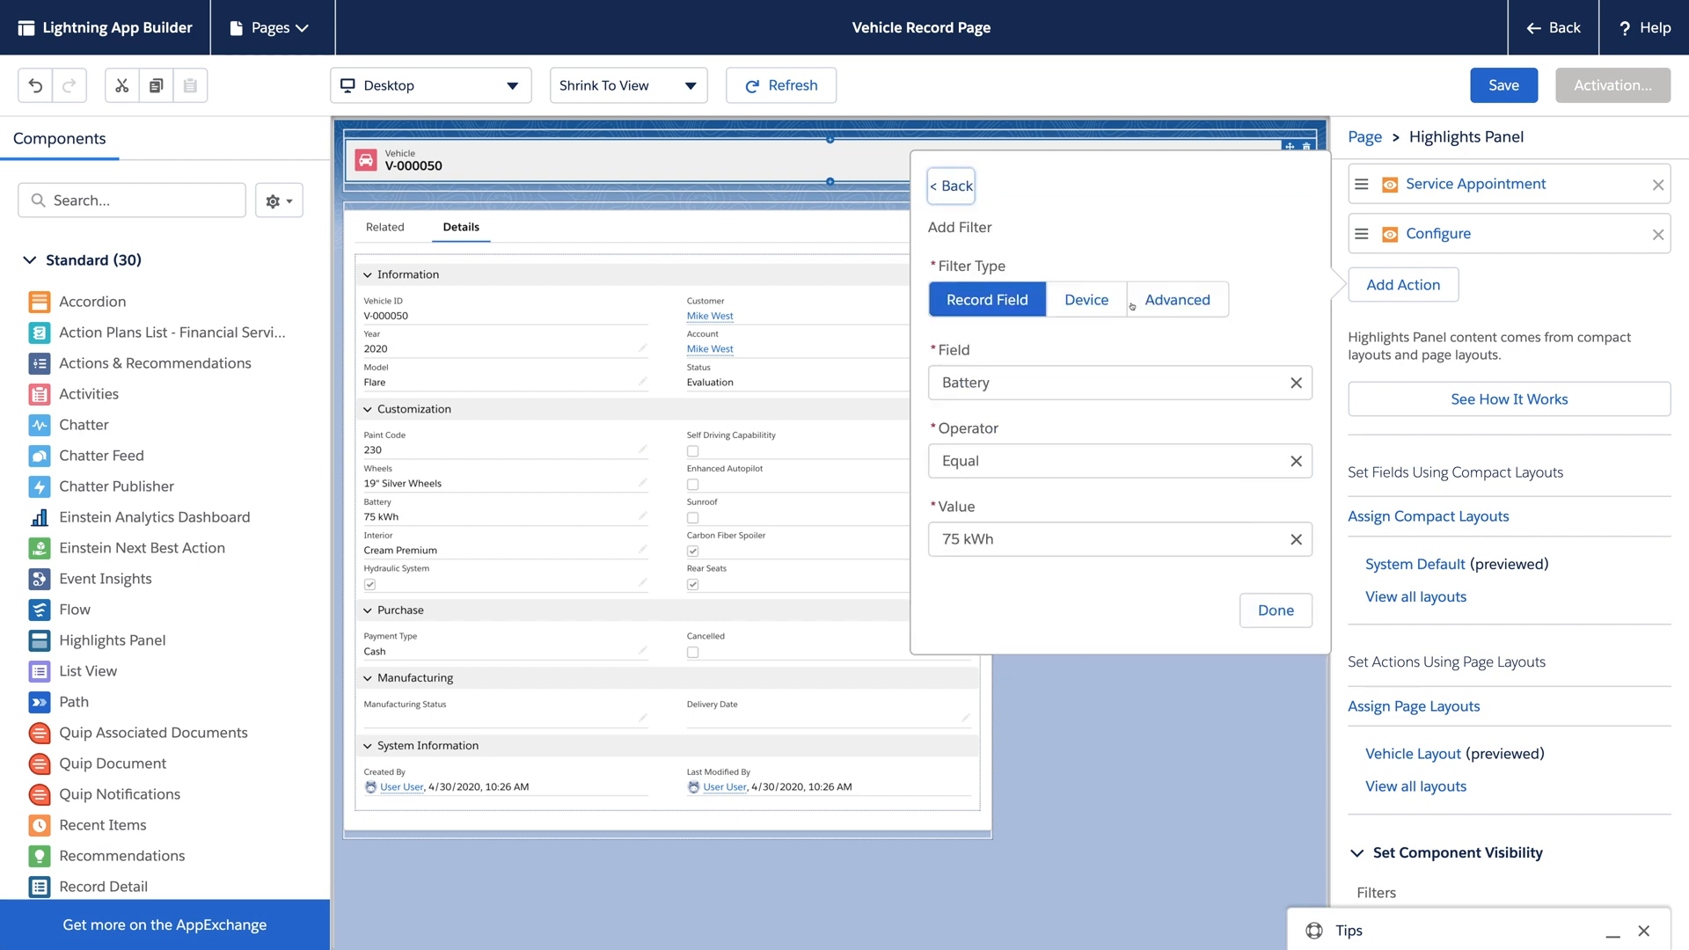
click(1176, 298)
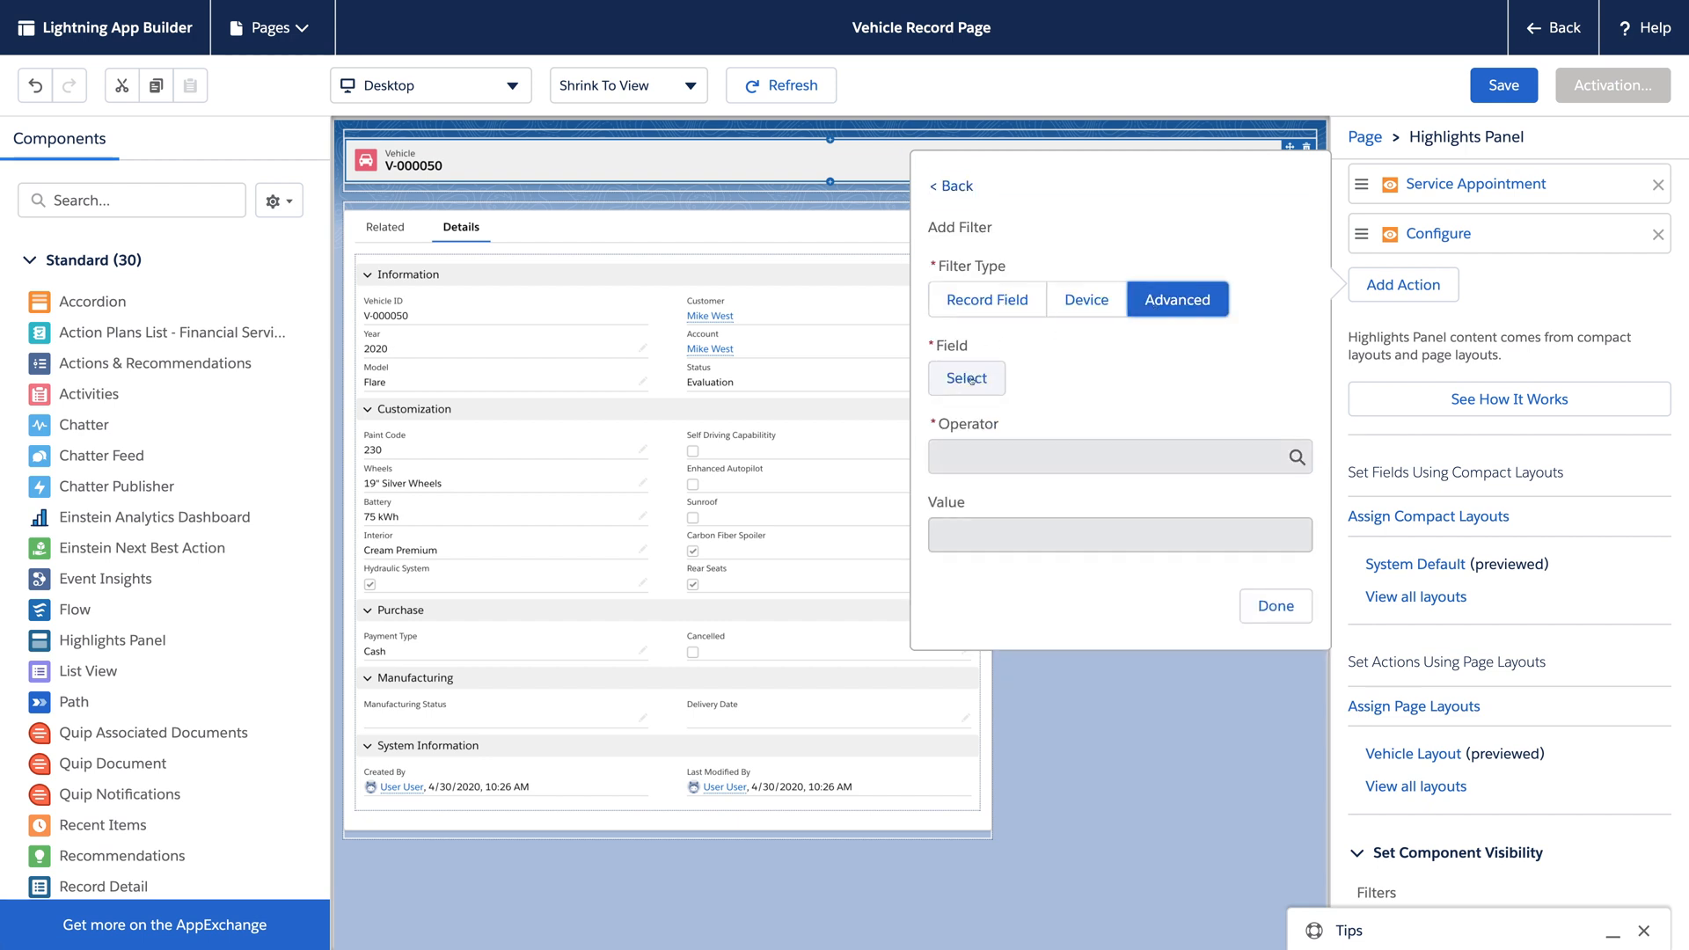
click(965, 378)
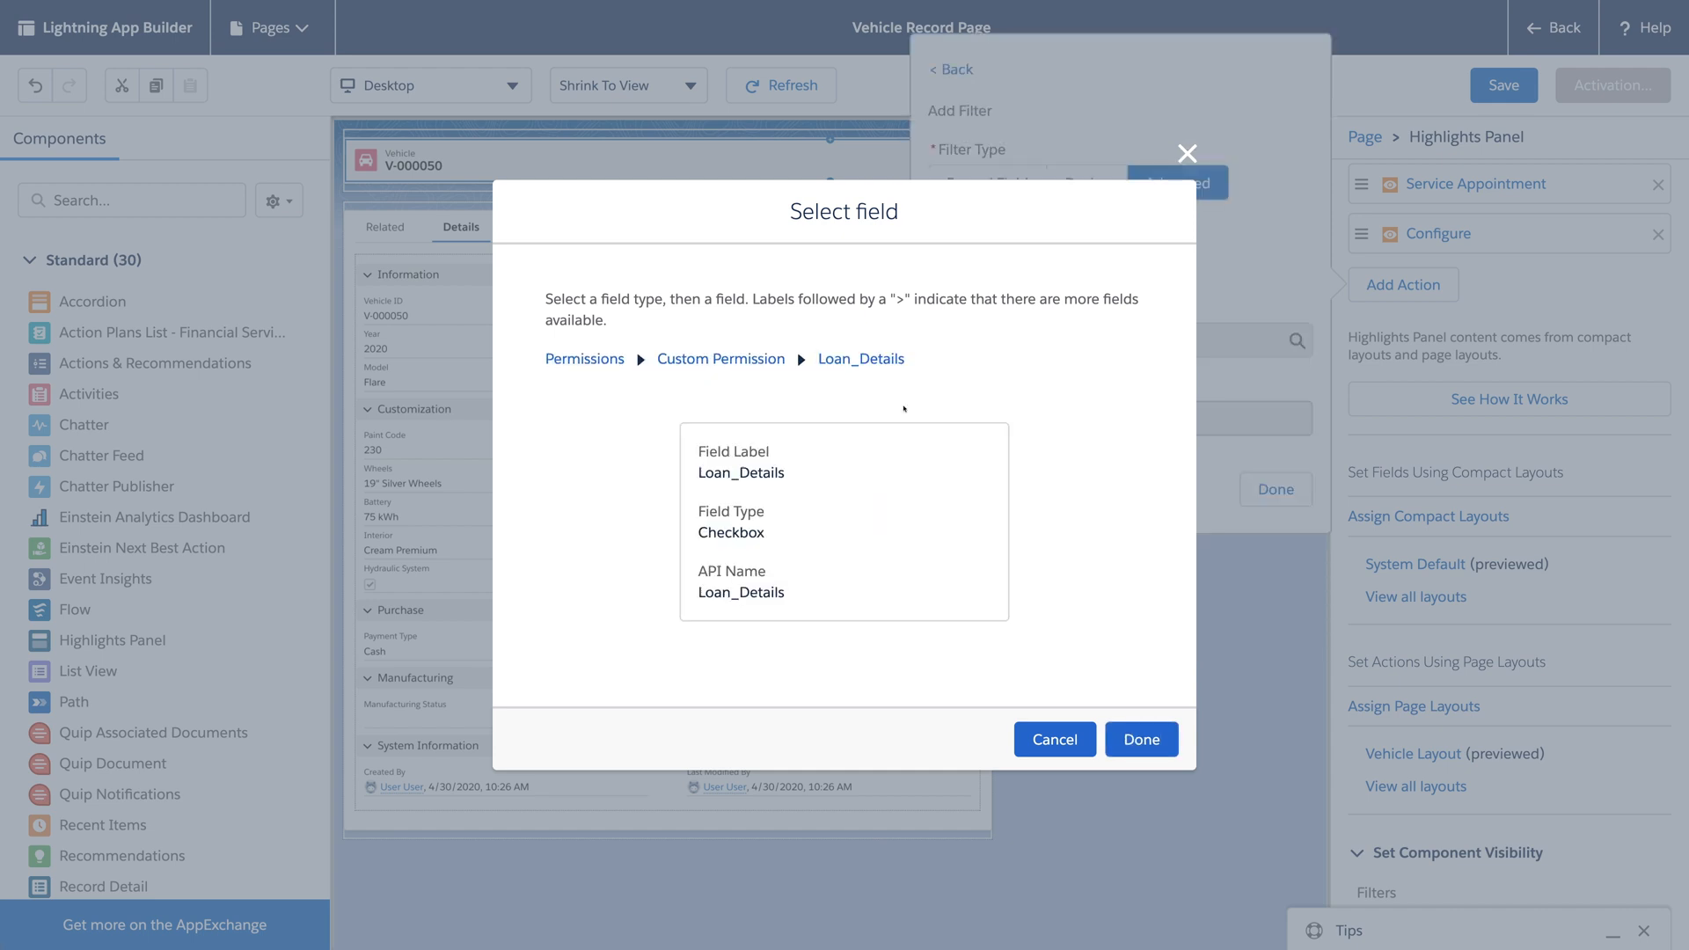
click(1141, 739)
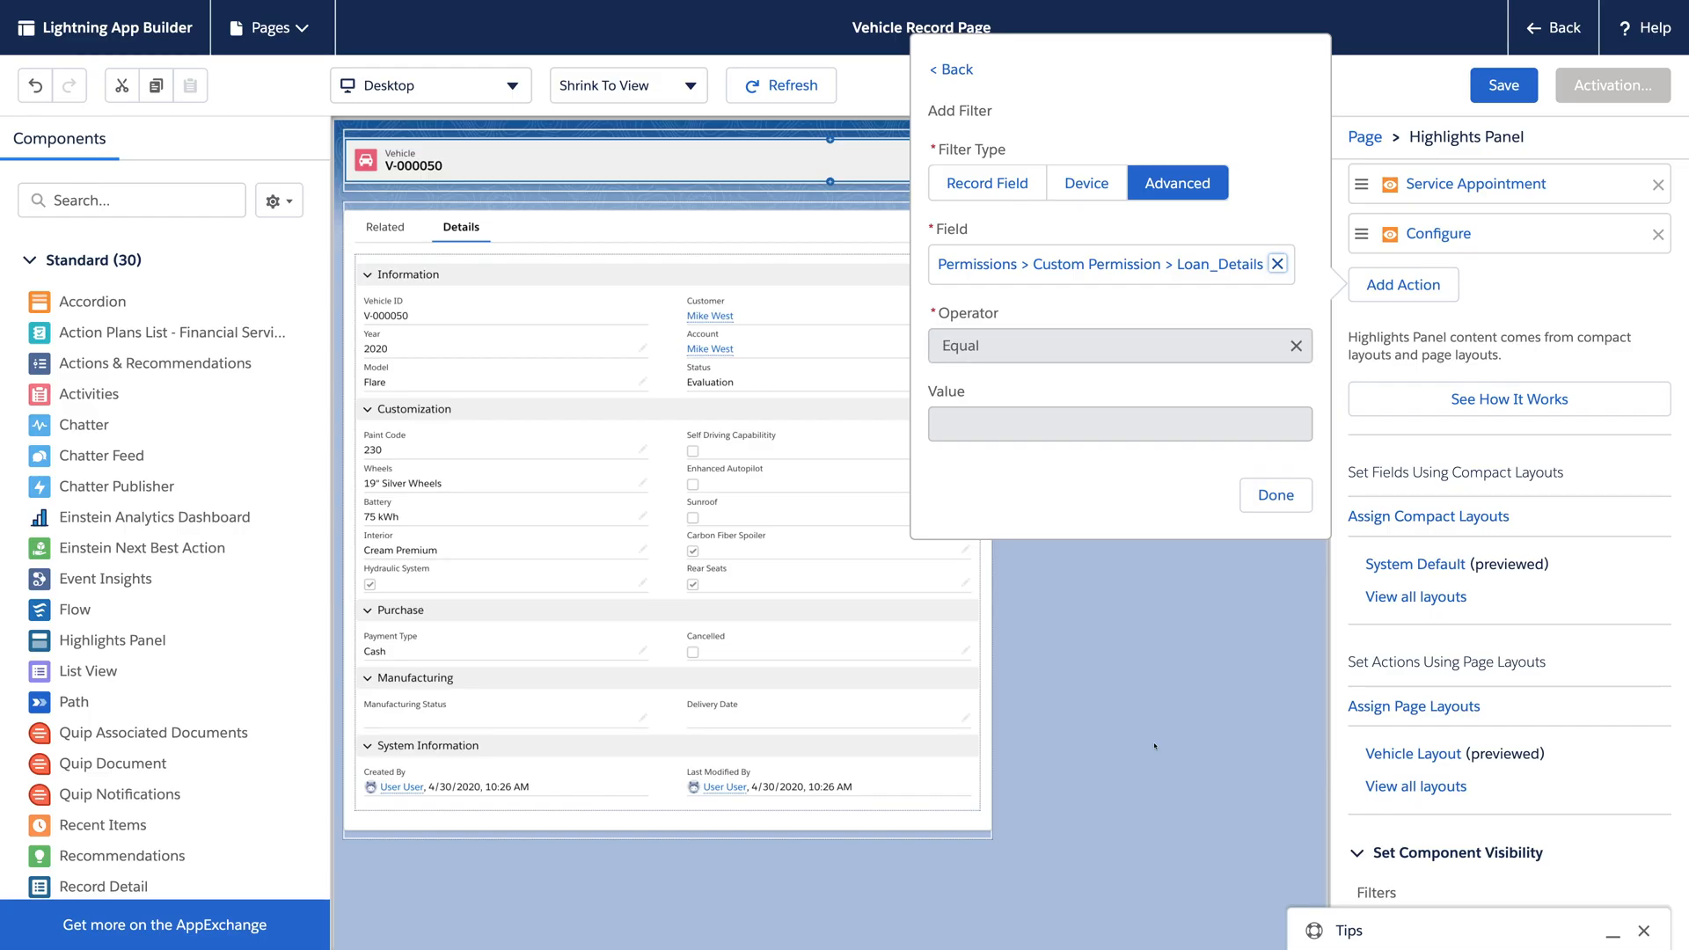
click(1274, 494)
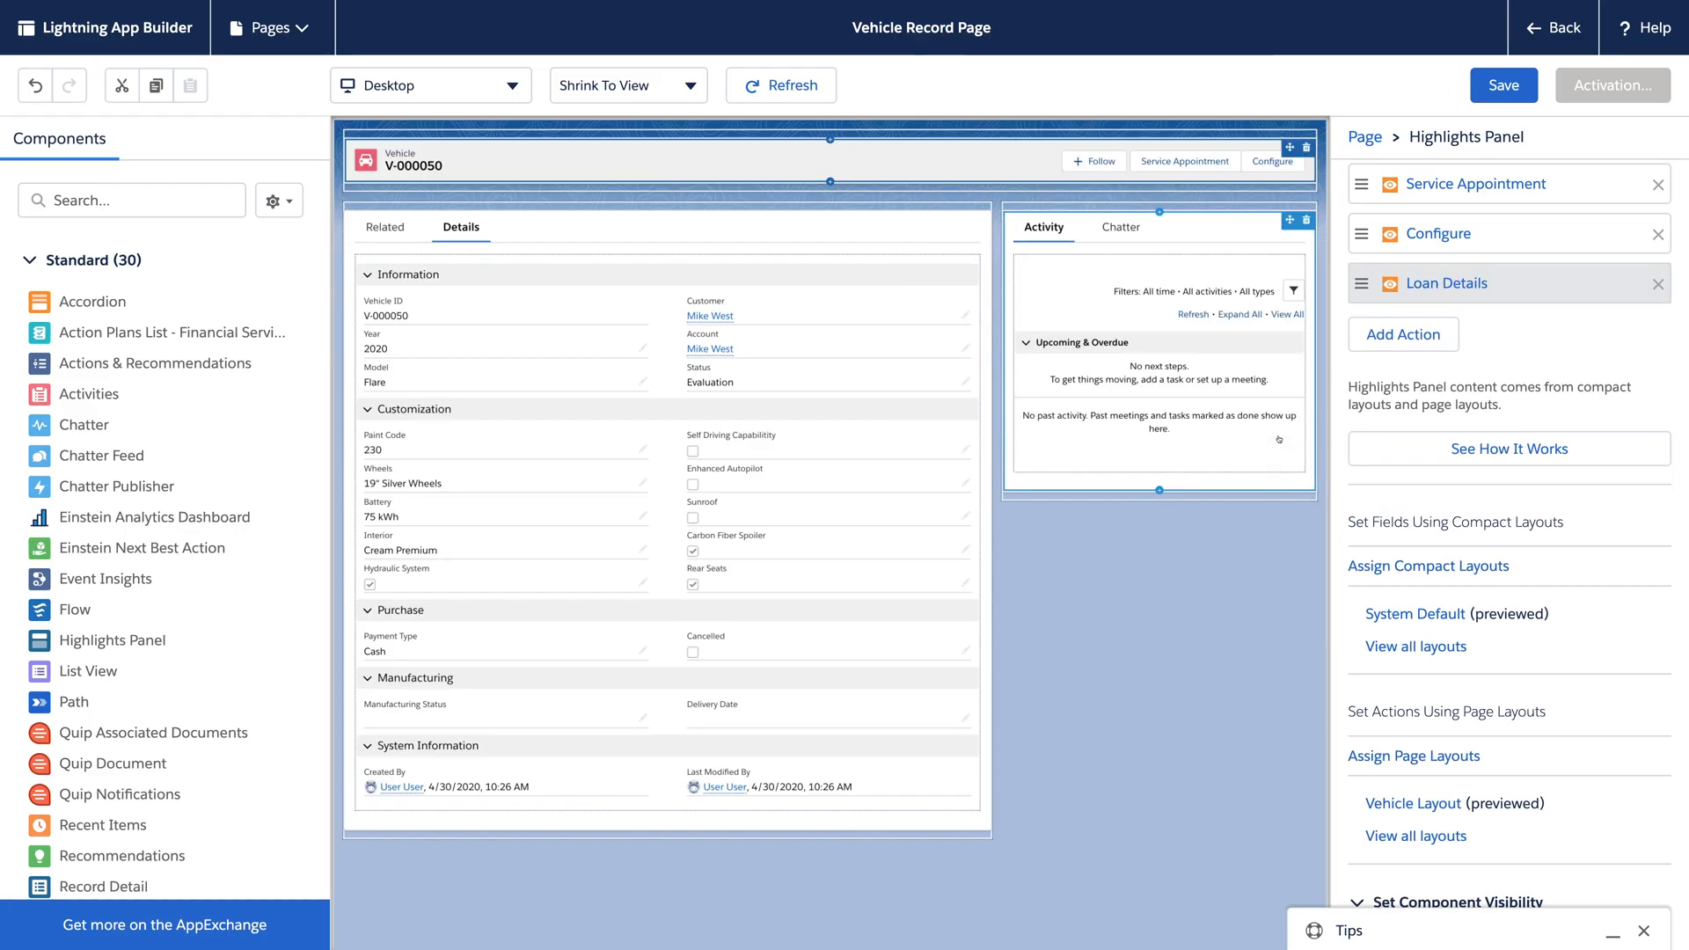
- Save the Vehicle Record Page and assign it as org default for desktop and phone
click(1503, 85)
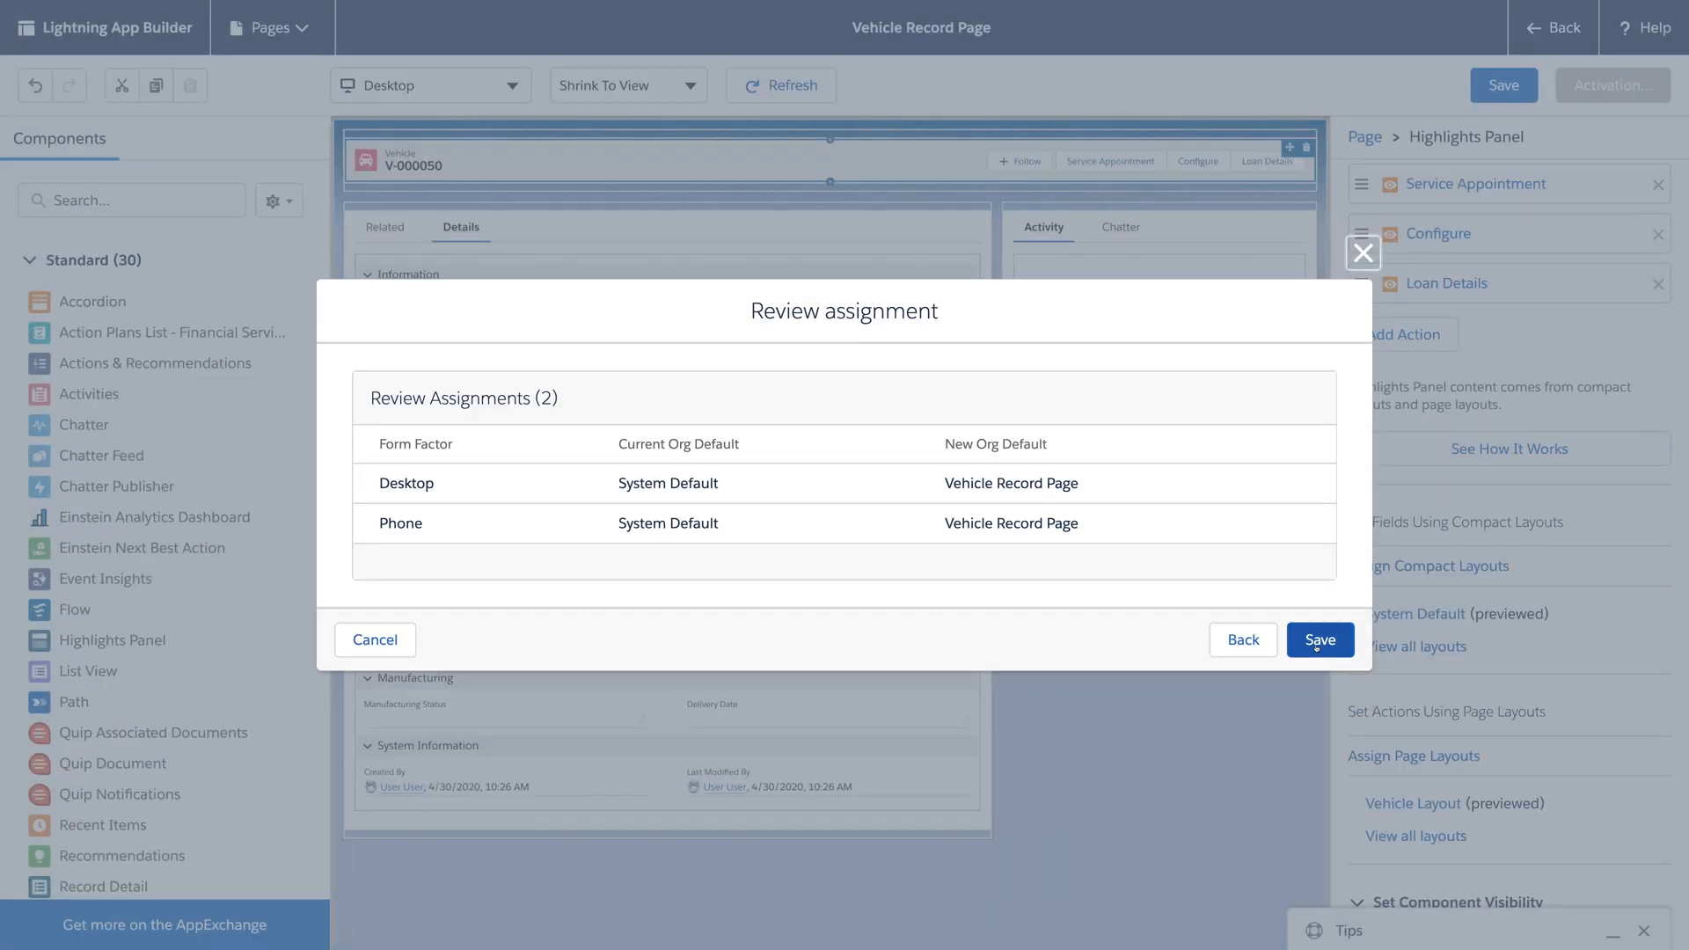
click(1320, 639)
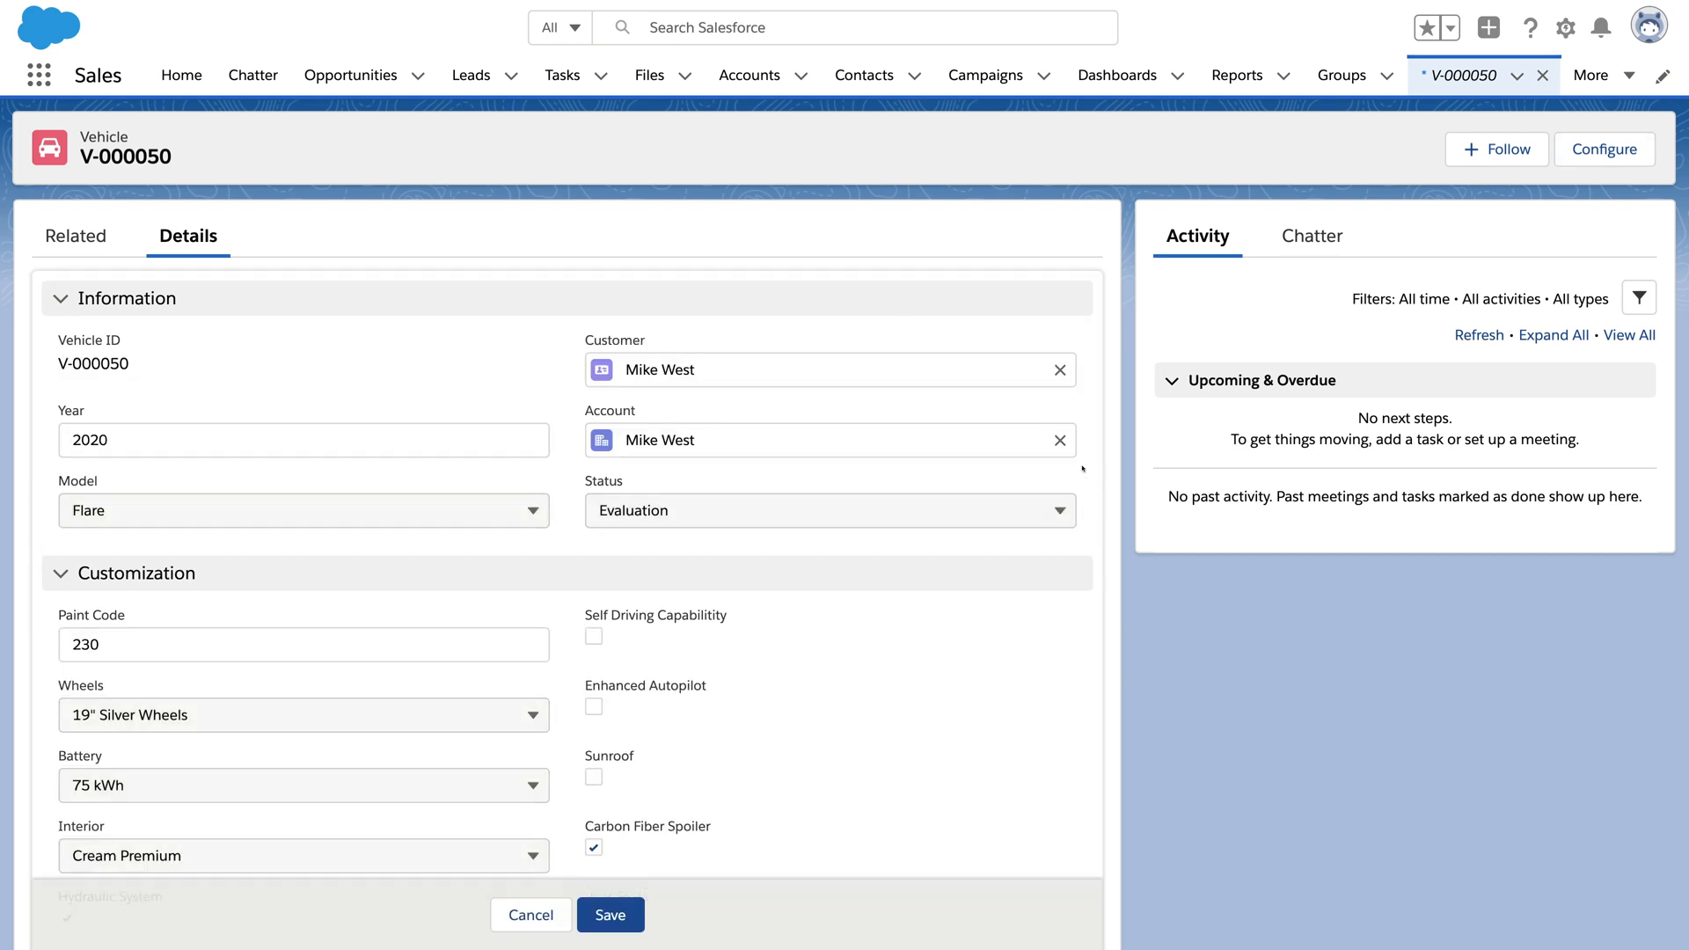
- Change vehicle V-000050's Status to Ownership and save the record
click(828, 509)
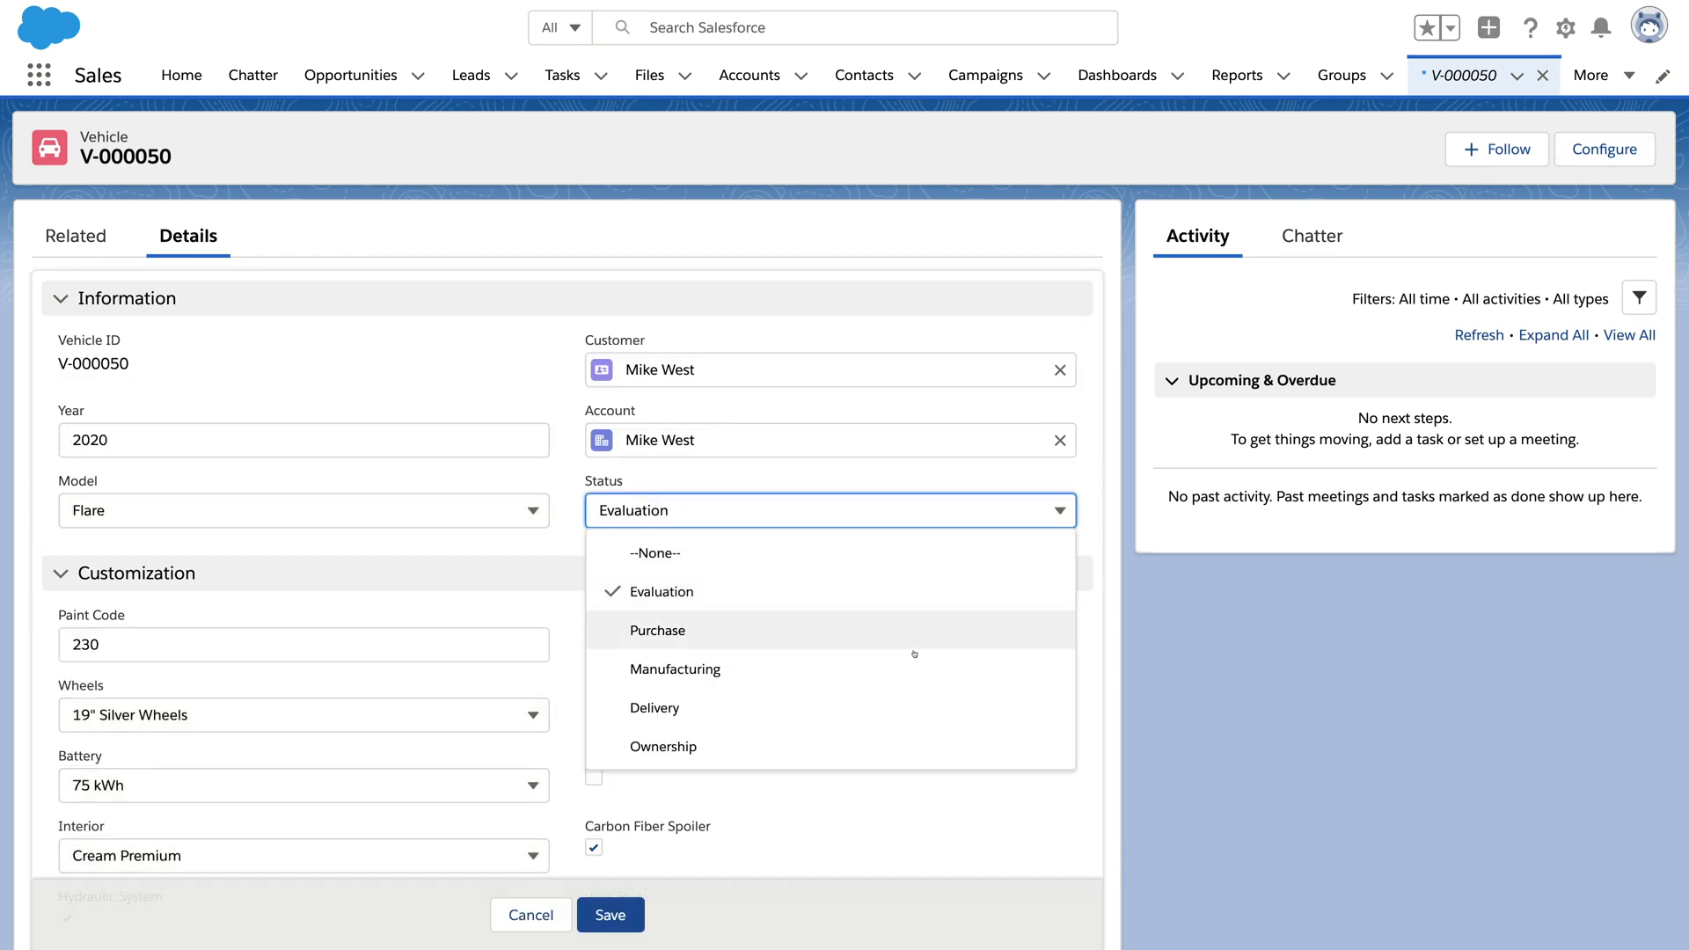
mouse_move(663, 746)
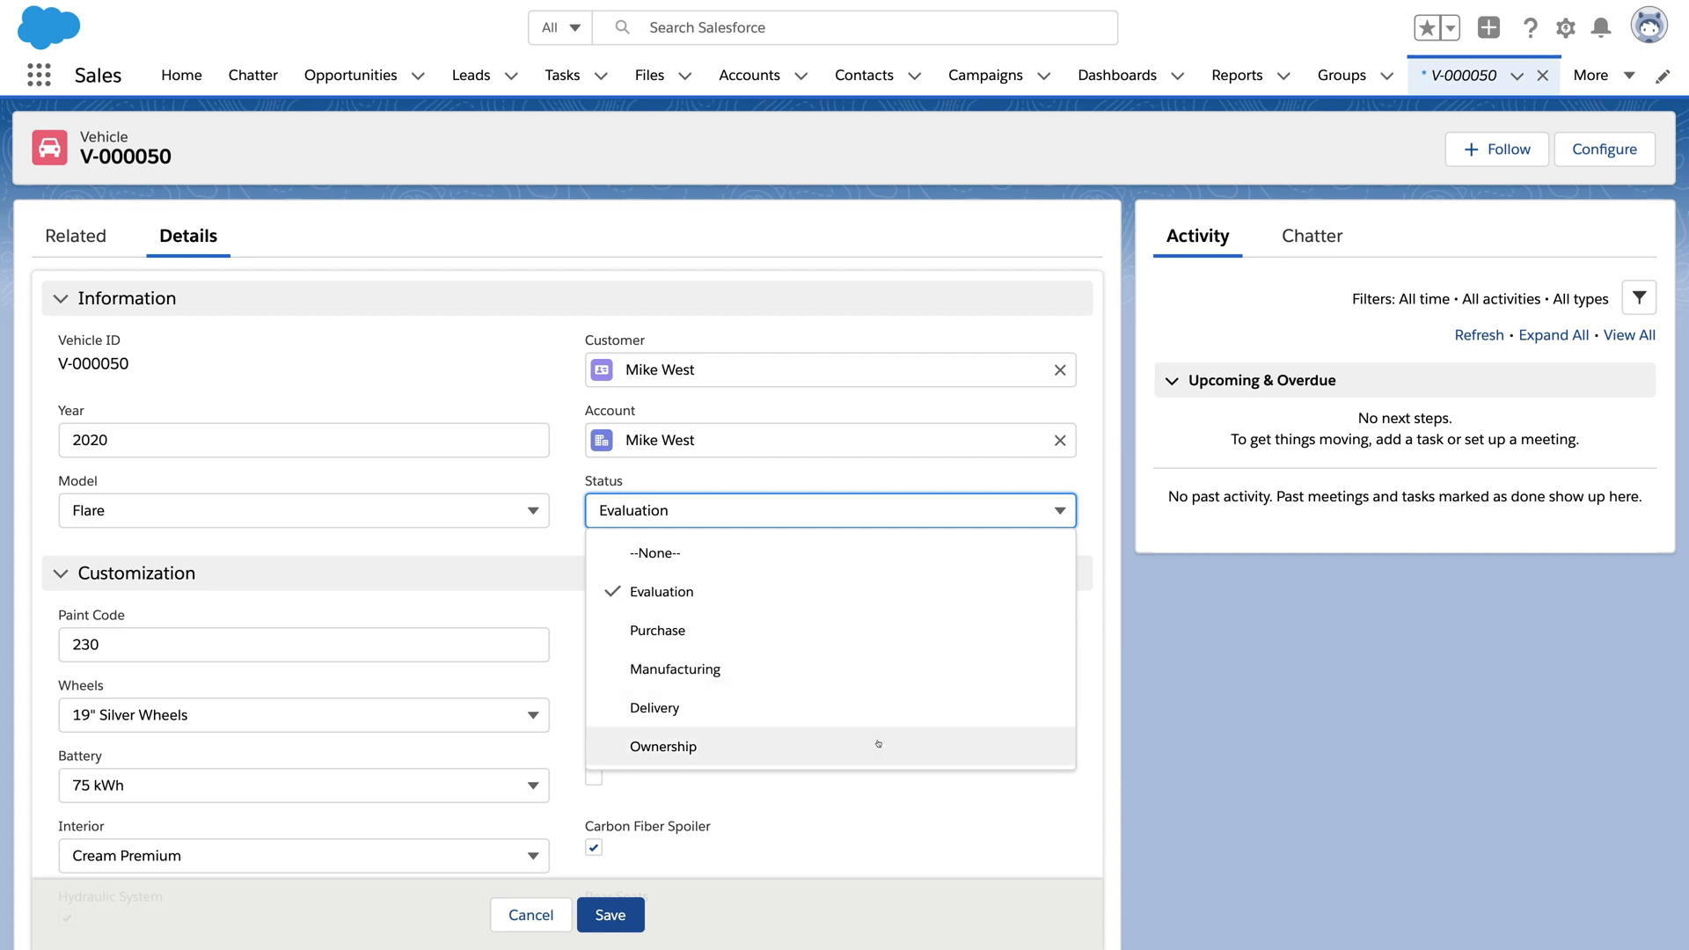
click(663, 745)
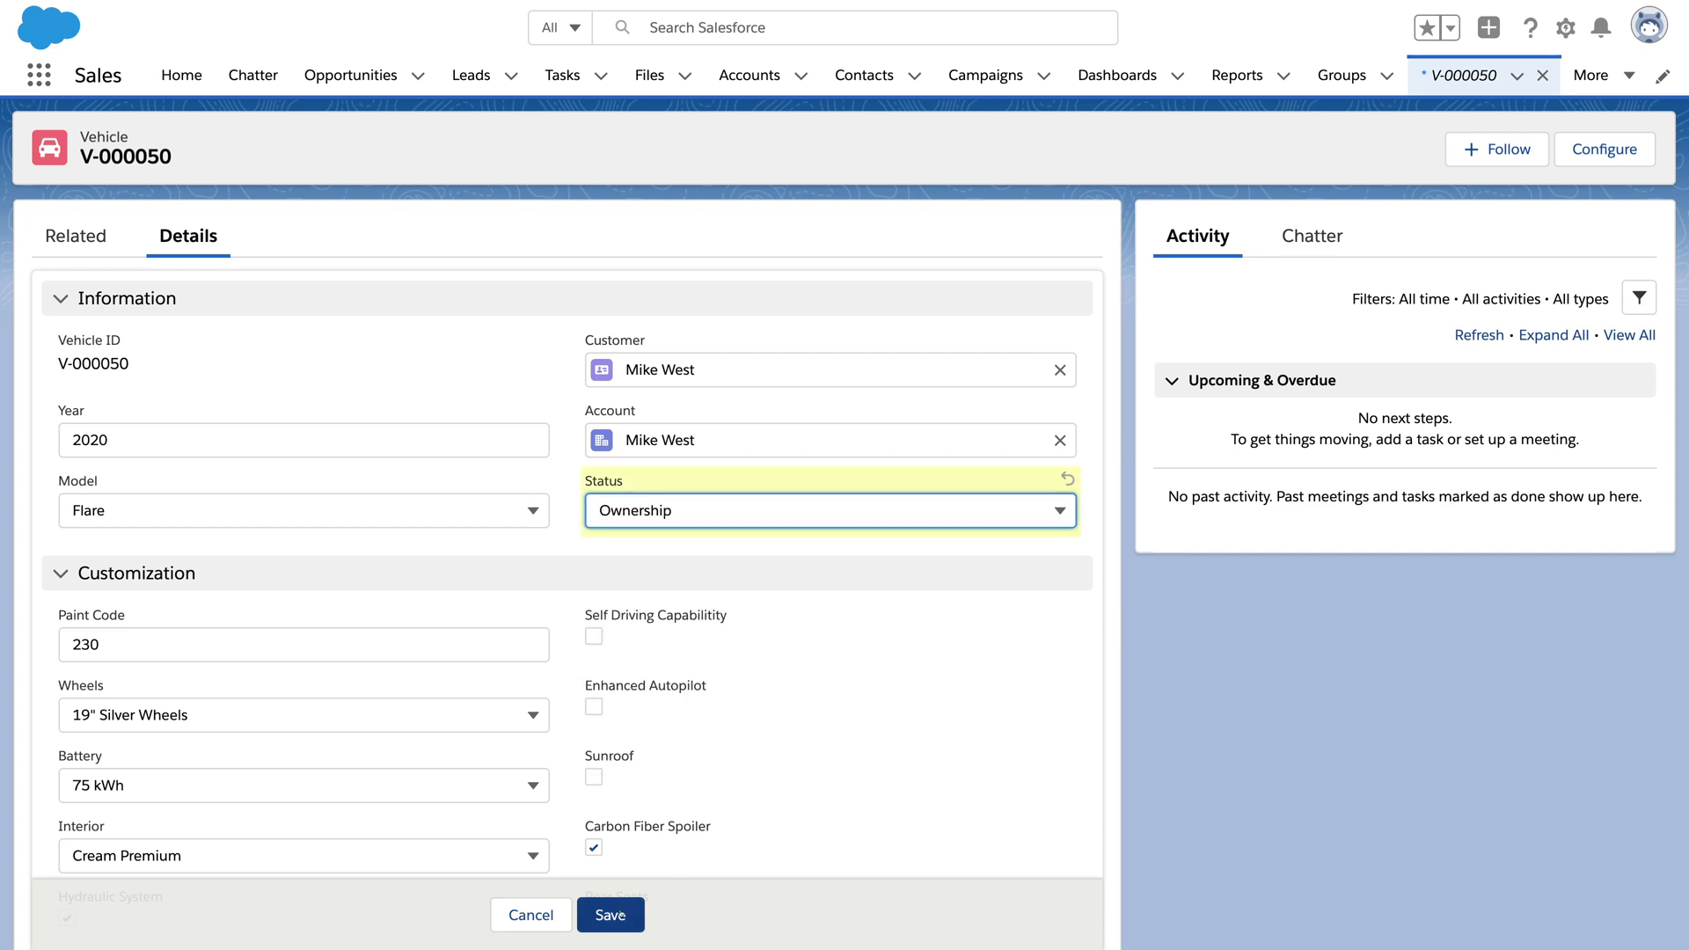
click(610, 915)
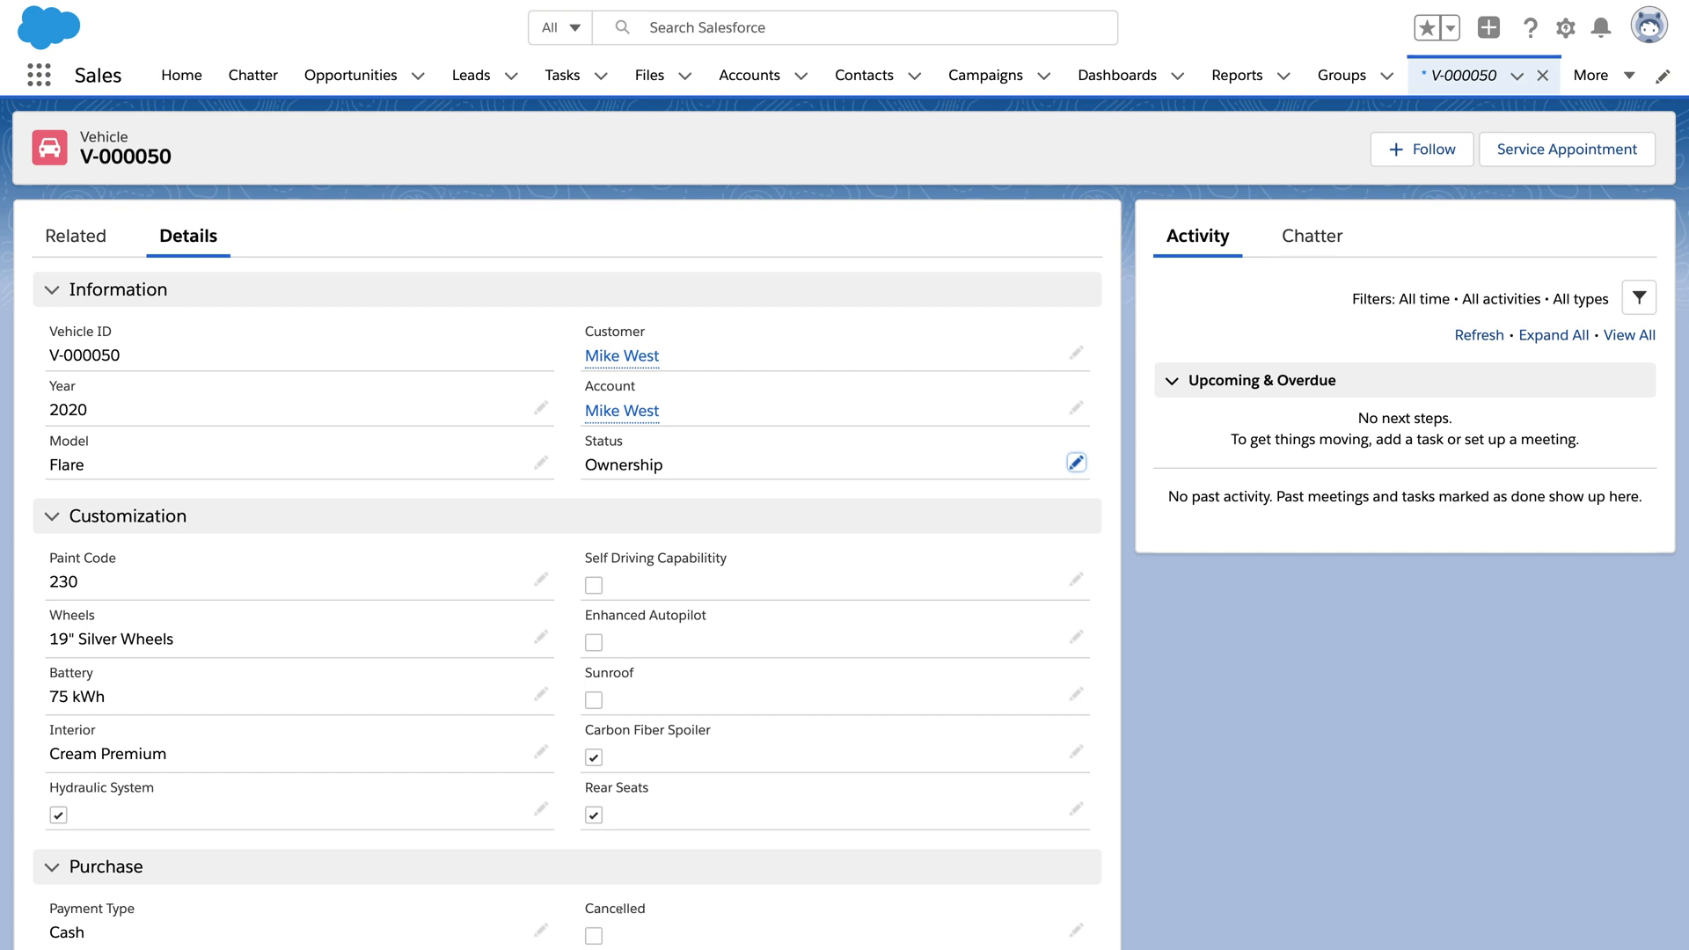